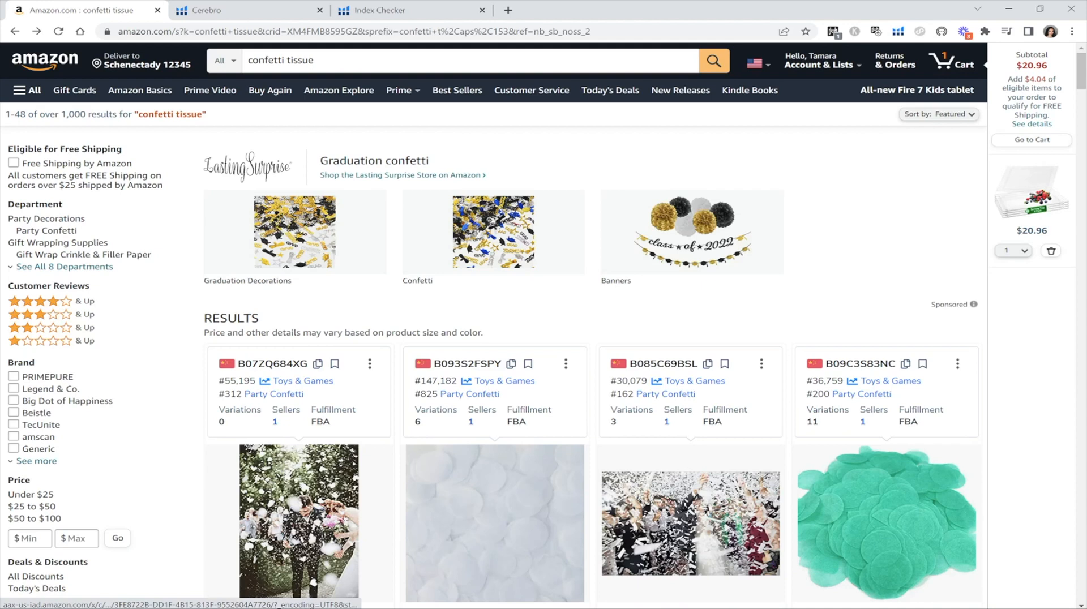
Step: Launch Helium 10 Xray from the extension menu on Amazon's confetti tissue results
{"action": "scroll", "scroll_direction": "down", "scroll_amount": 3}
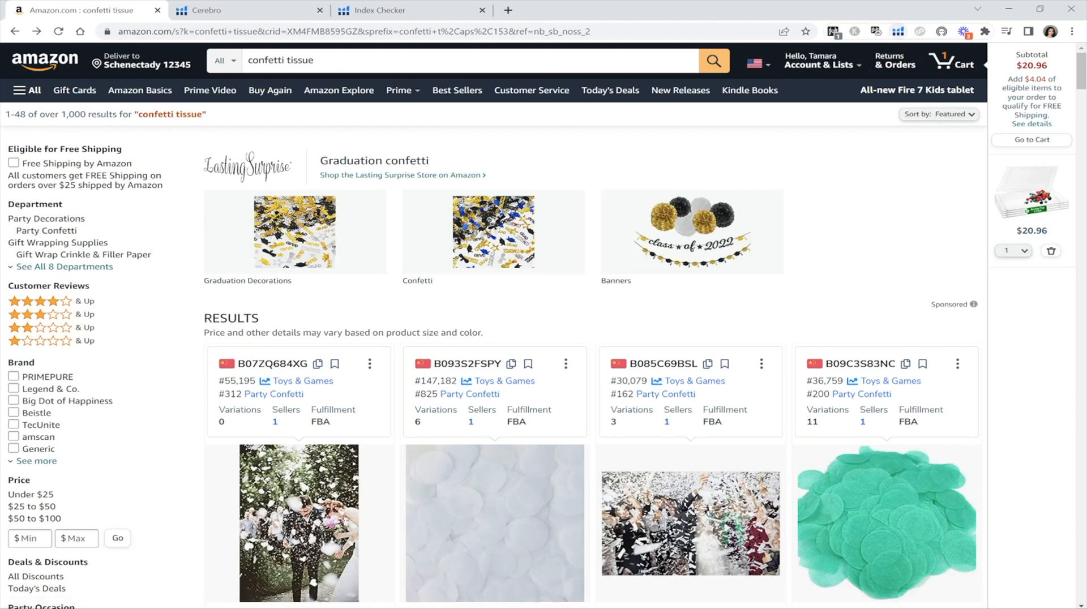
{"action": "left_click", "coordinate": [897, 31]}
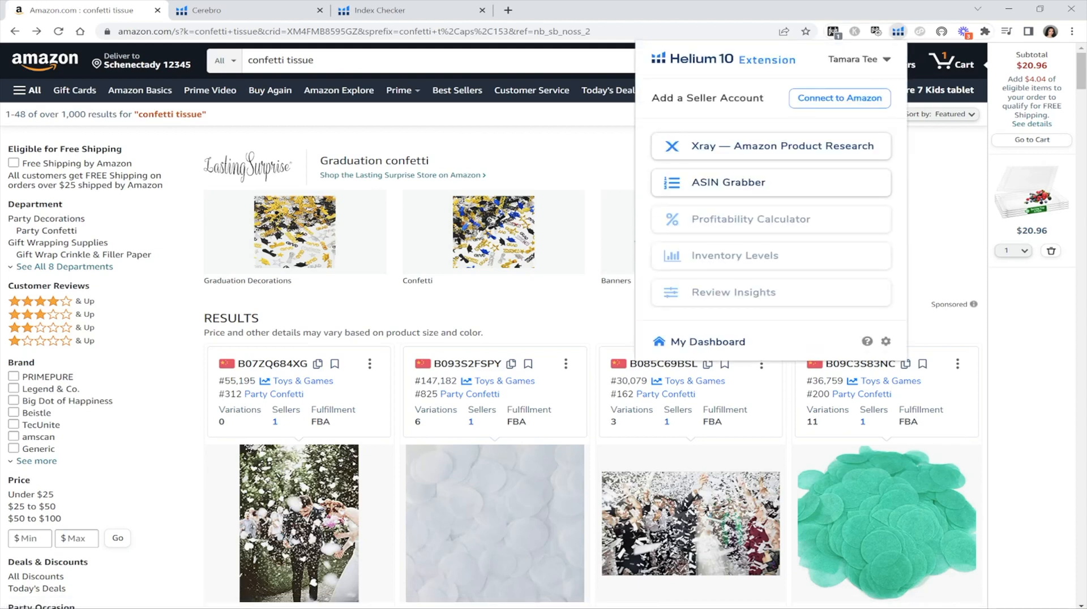
{"action": "left_click", "coordinate": [769, 146]}
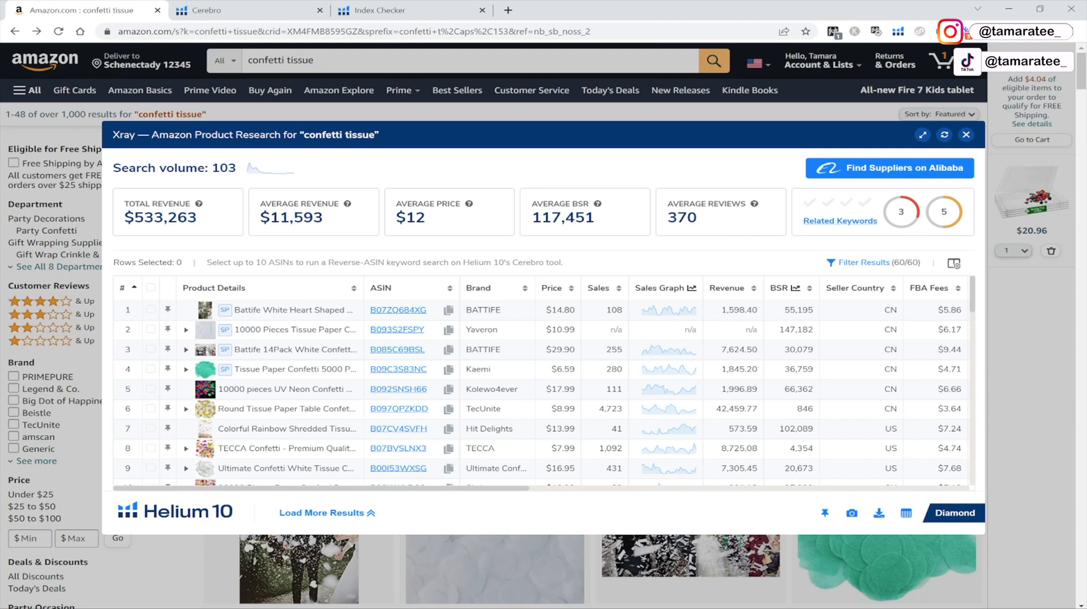
Step: Sort the Xray confetti tissue table by revenue, putting the ~$252,000 top seller first
{"action": "left_click", "coordinate": [728, 288]}
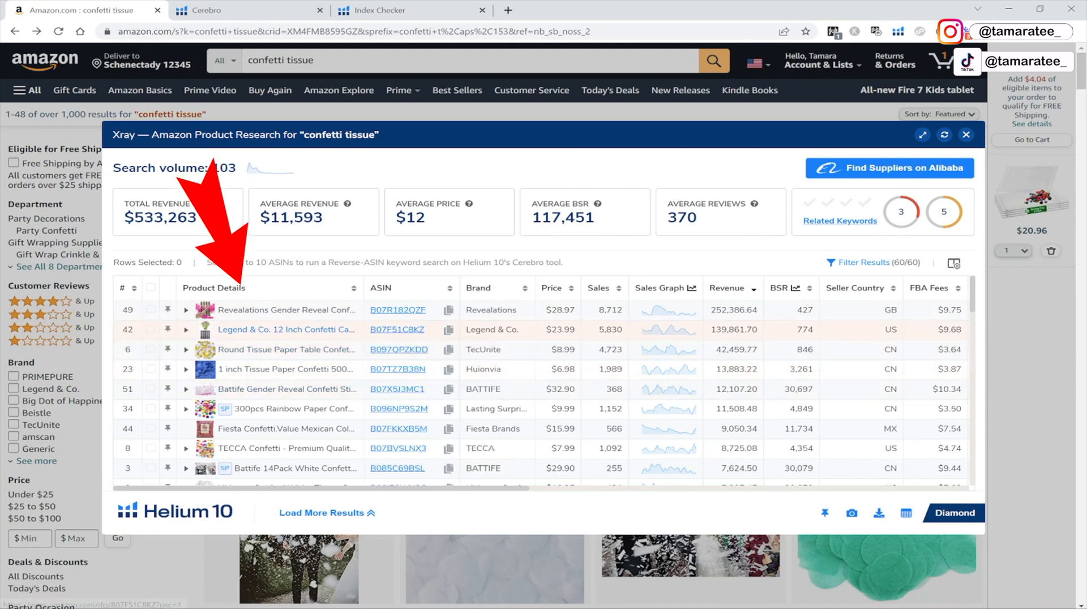
{"action": "mouse_move", "coordinate": [286, 310]}
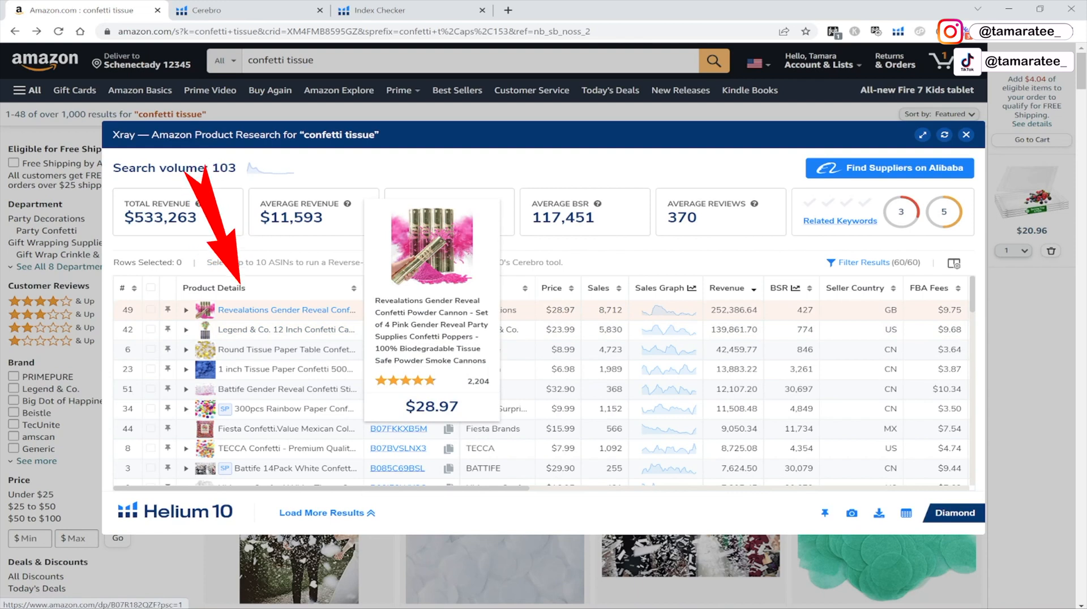
{"action": "left_click", "coordinate": [151, 310]}
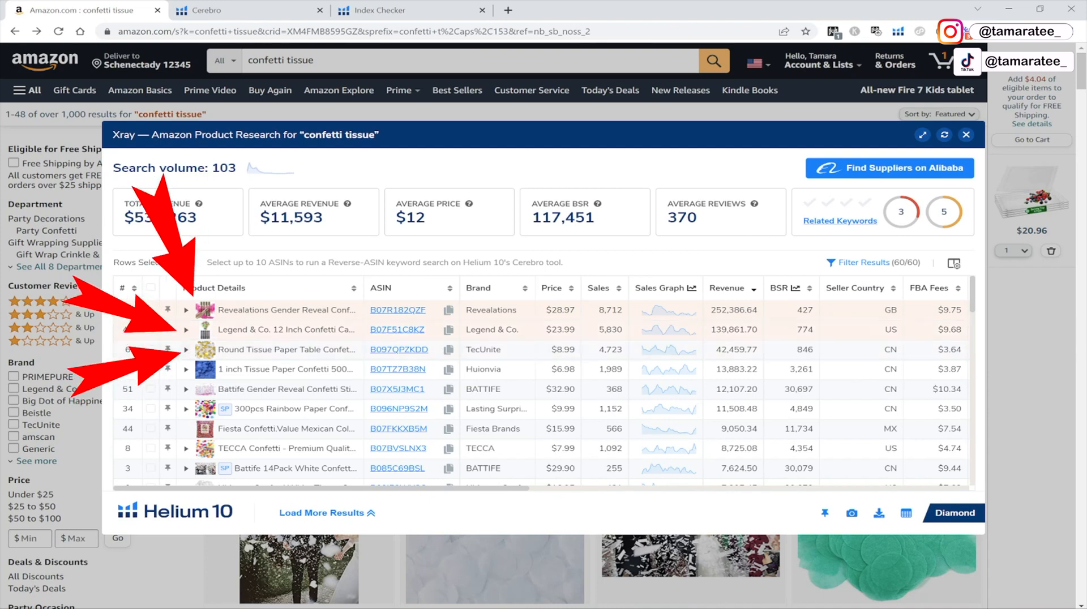
{"action": "left_click", "coordinate": [124, 288]}
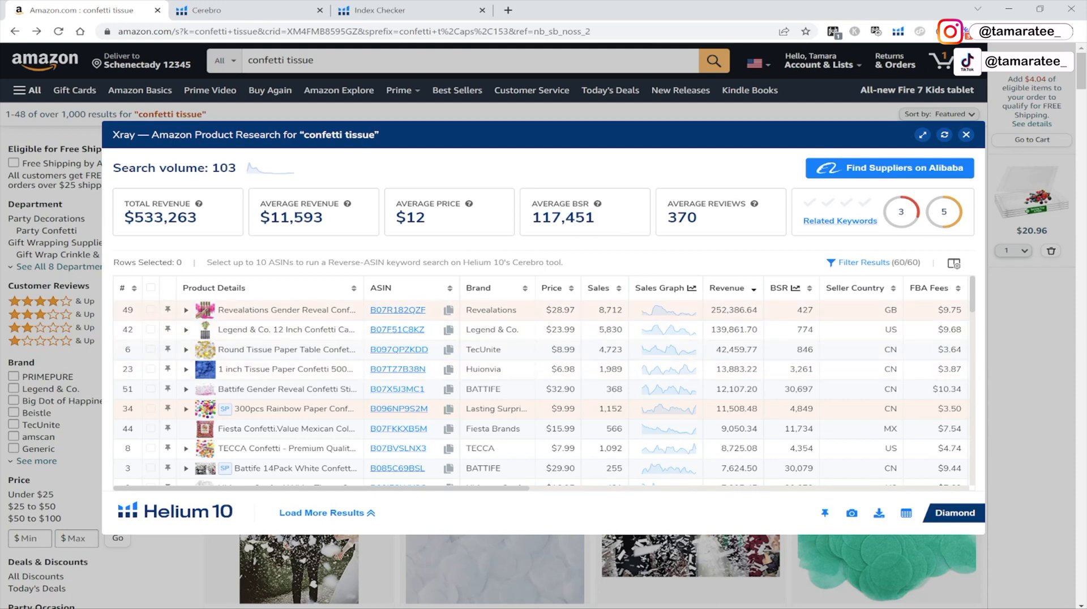
Step: Highlight the 5,830 and 4,723 sales figures, then view the Battife wands Cerebro report
{"action": "double_click", "coordinate": [611, 329]}
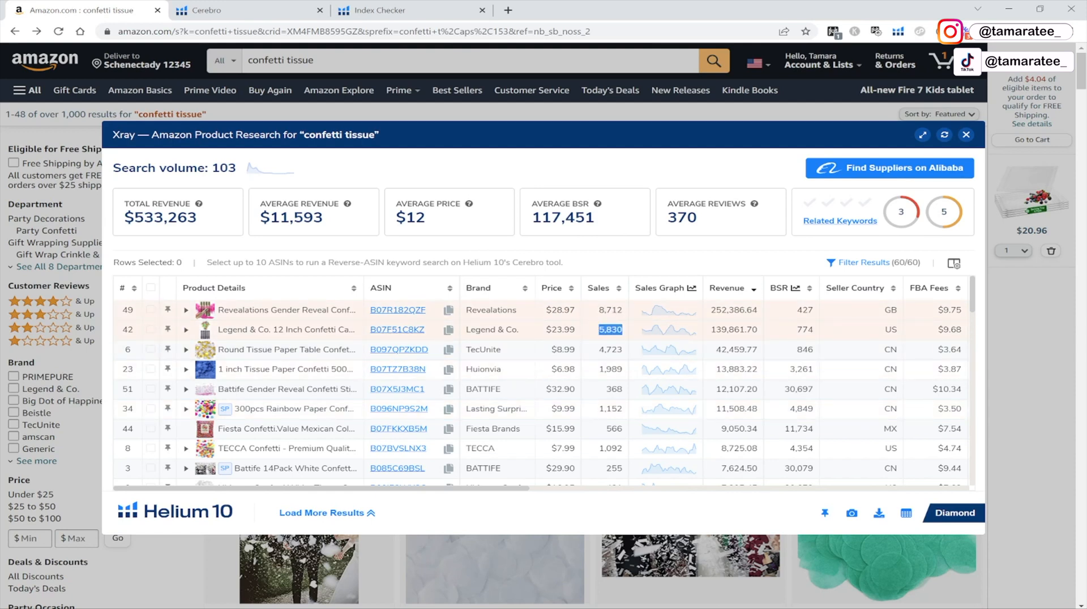
{"action": "left_click", "coordinate": [610, 349]}
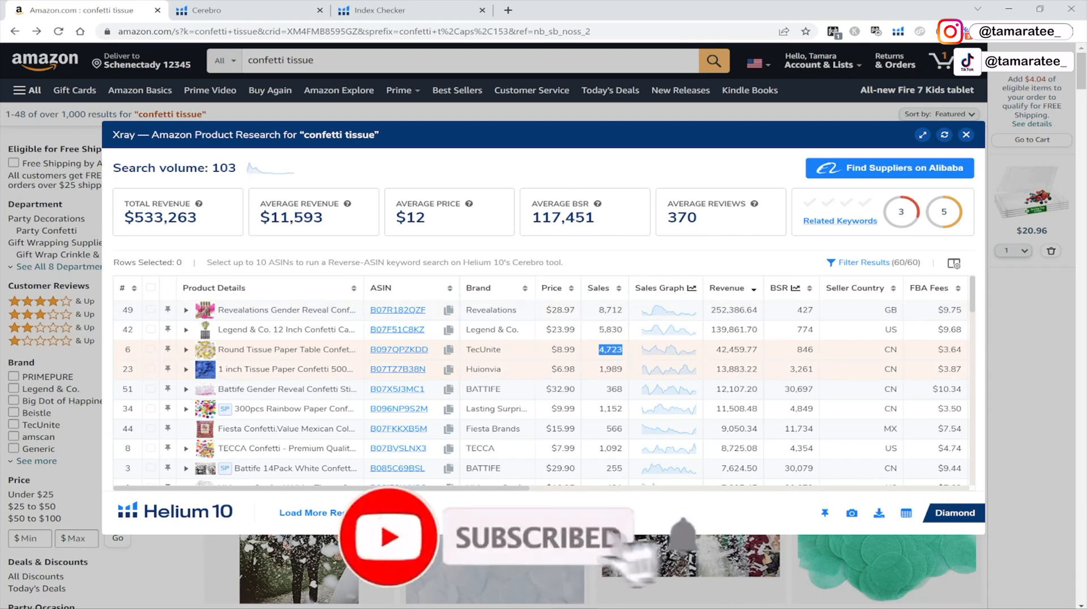
{"action": "left_click", "coordinate": [612, 408]}
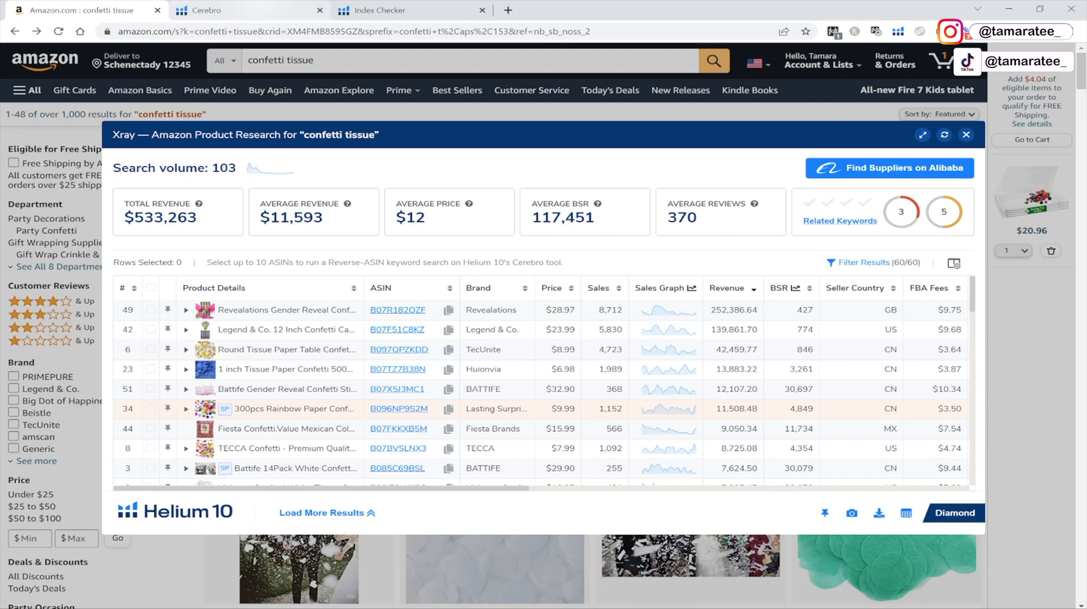
{"action": "left_click", "coordinate": [201, 9]}
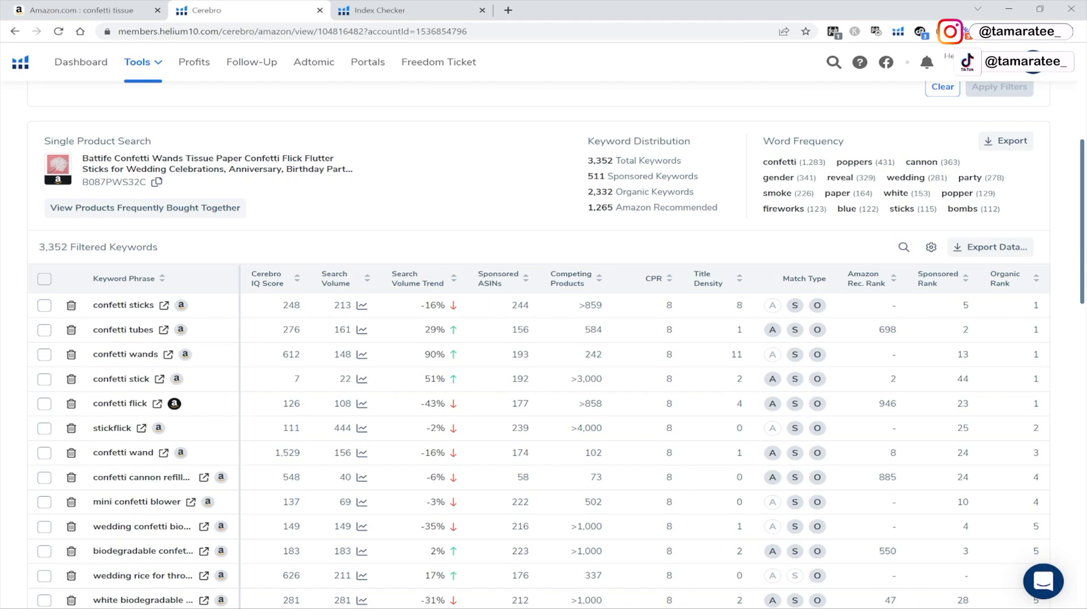
Step: Close Xray on Amazon, find listing B087PWS32C under Highly Rated, and return to Cerebro
{"action": "scroll", "scroll_direction": "up", "scroll_amount": 3}
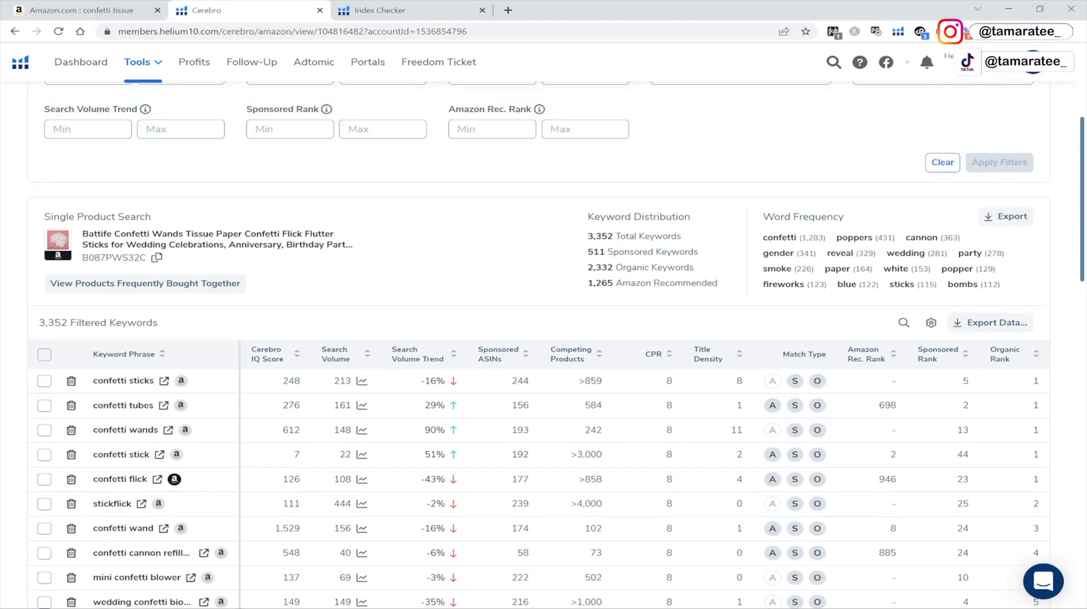
{"action": "scroll", "scroll_direction": "up", "scroll_amount": 3}
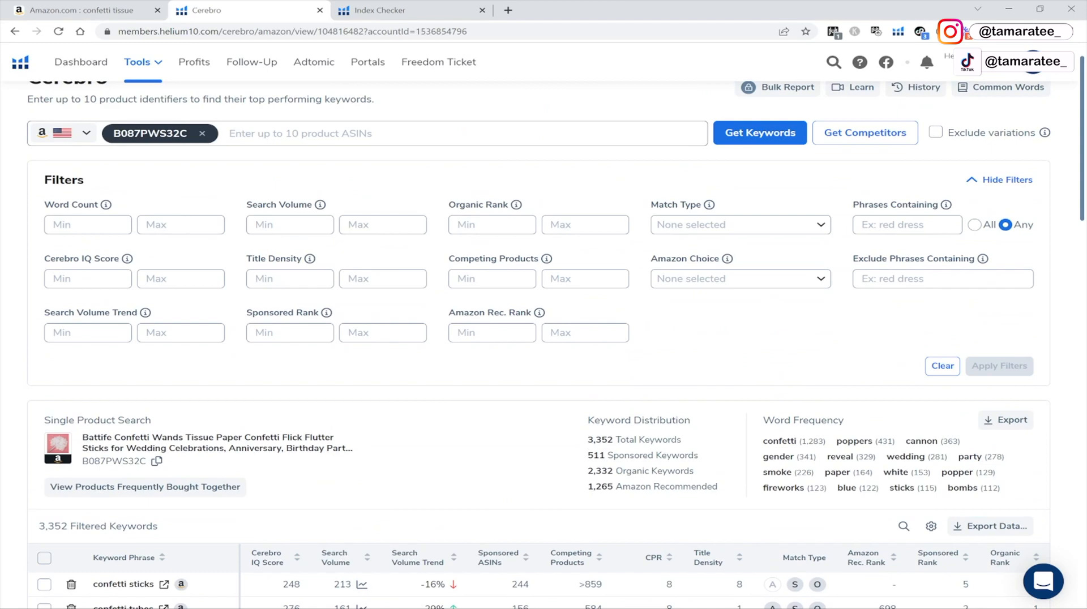
{"action": "left_click", "coordinate": [83, 10]}
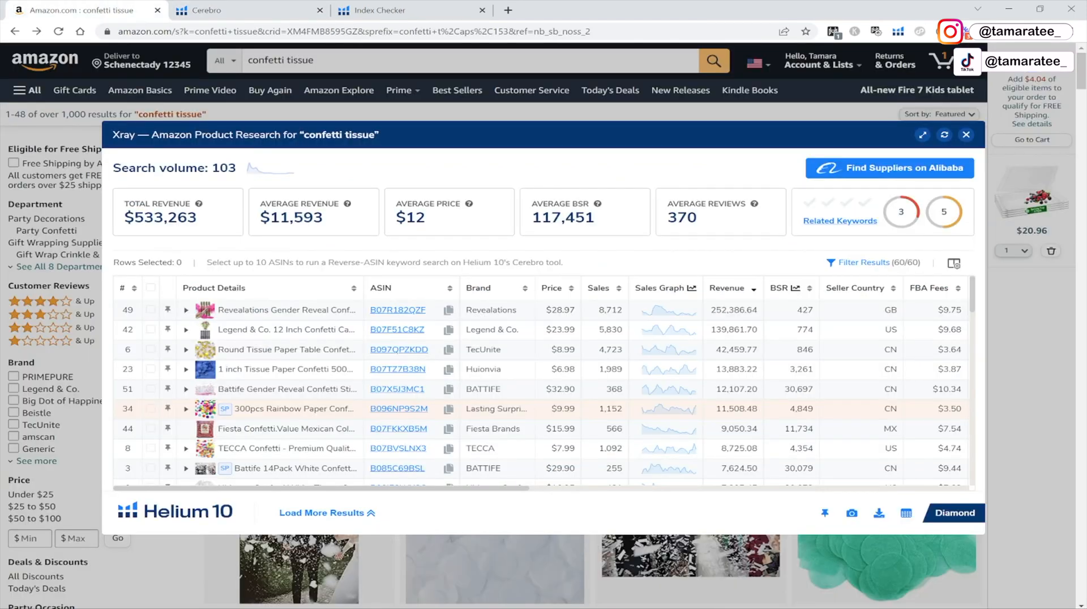
{"action": "left_click", "coordinate": [965, 134]}
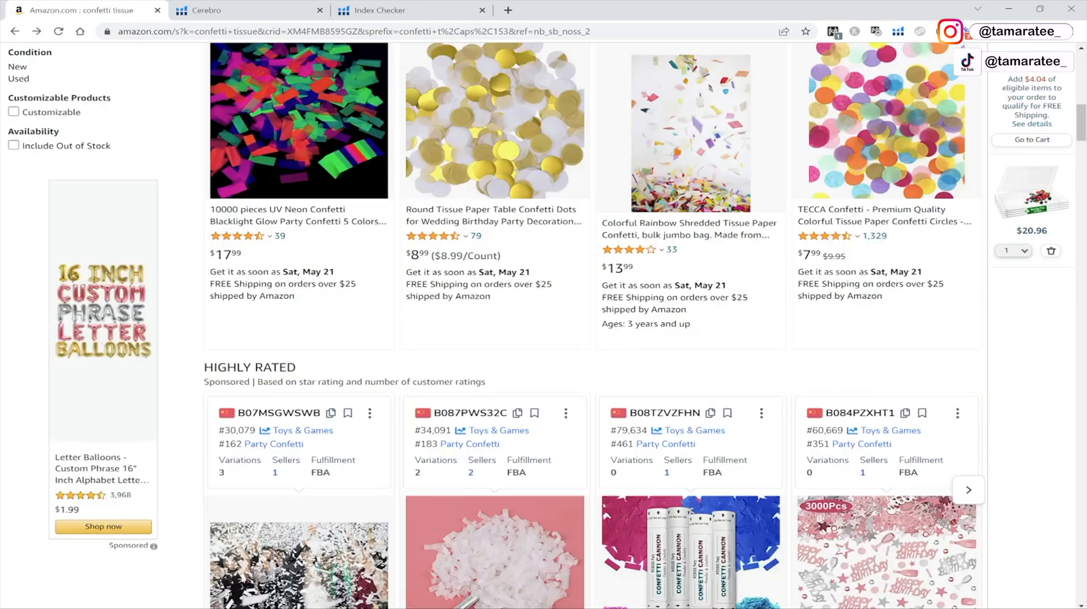
{"action": "scroll", "scroll_direction": "down", "scroll_amount": 3}
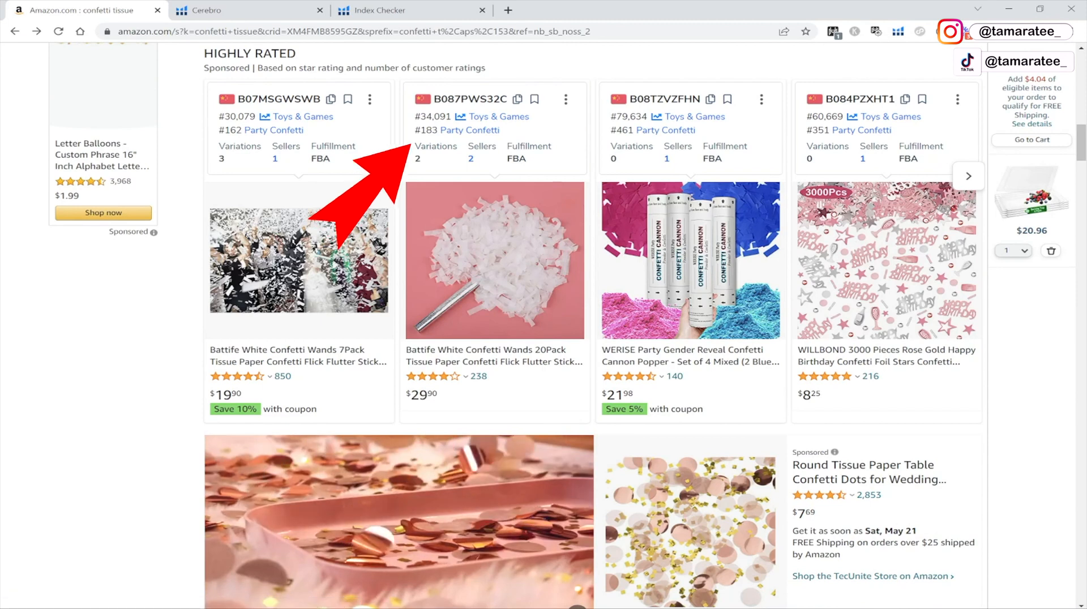
{"action": "left_click", "coordinate": [201, 10]}
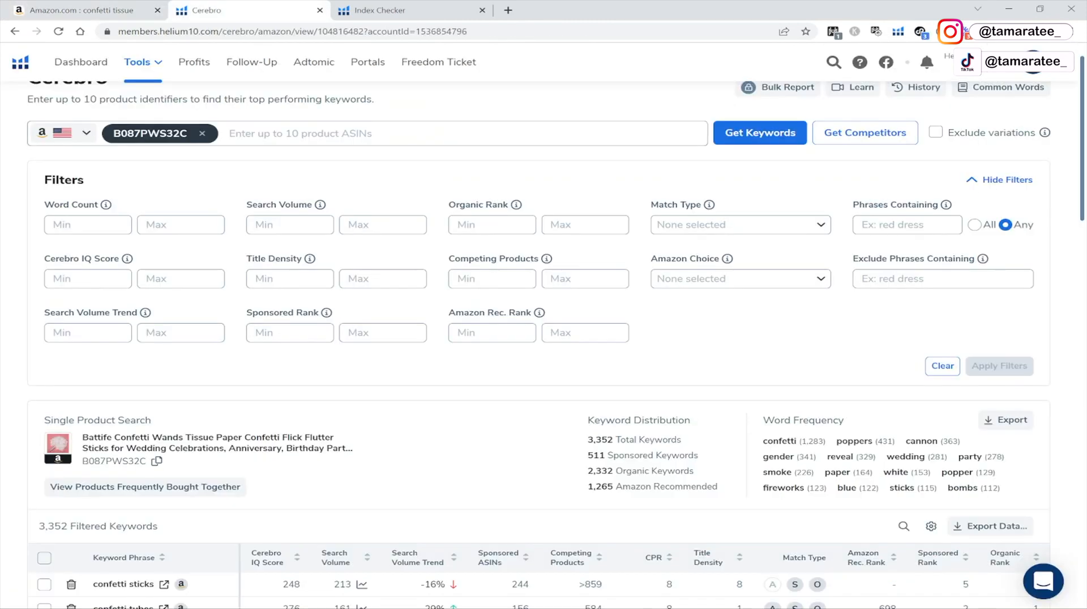
{"action": "scroll", "scroll_direction": "down", "scroll_amount": 3}
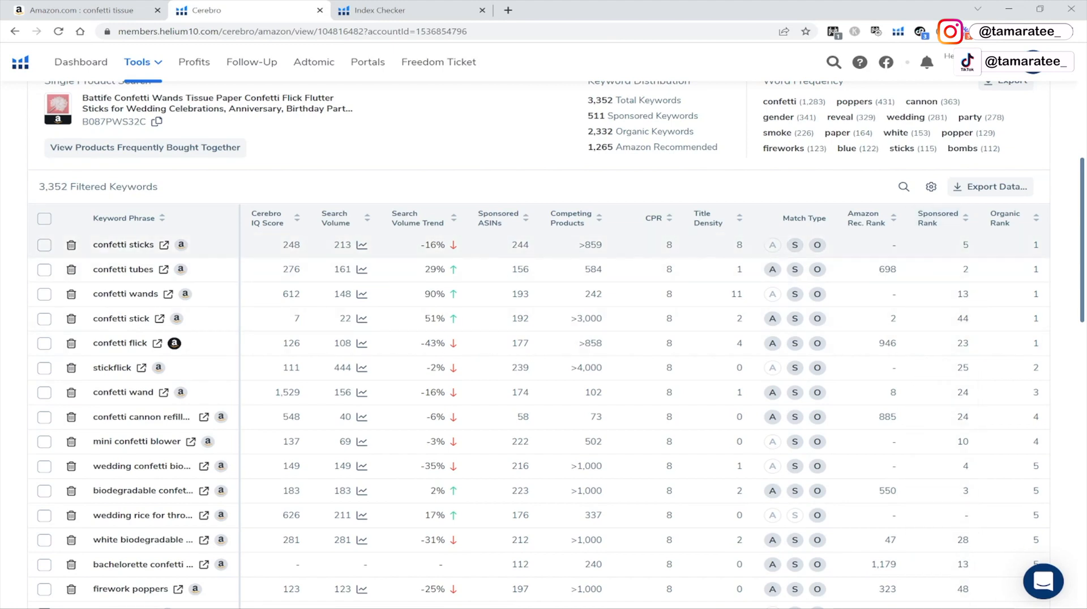
{"action": "mouse_move", "coordinate": [939, 217]}
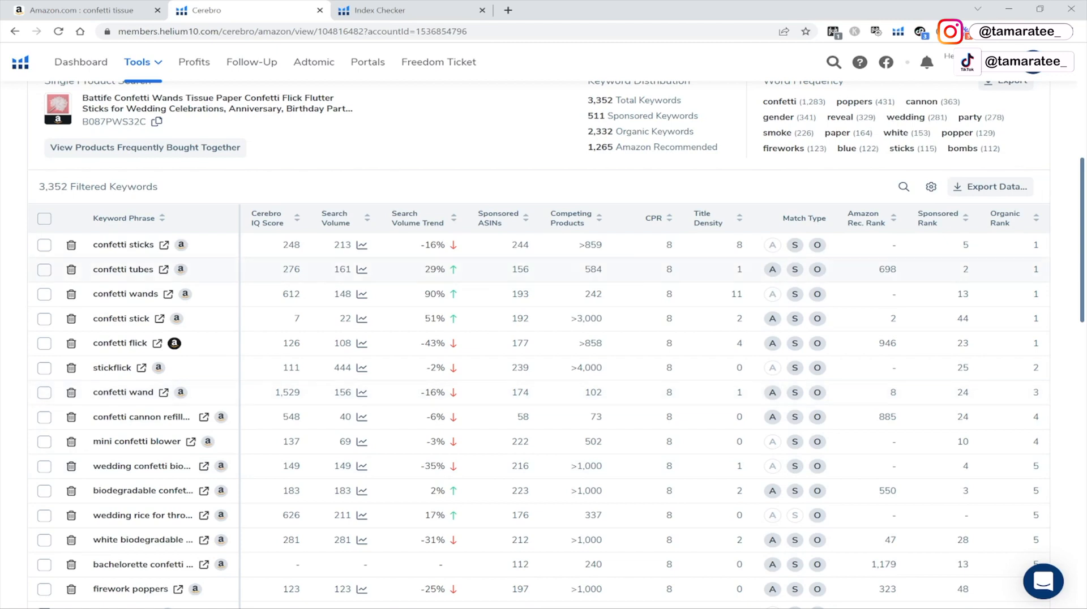
{"action": "mouse_move", "coordinate": [964, 343]}
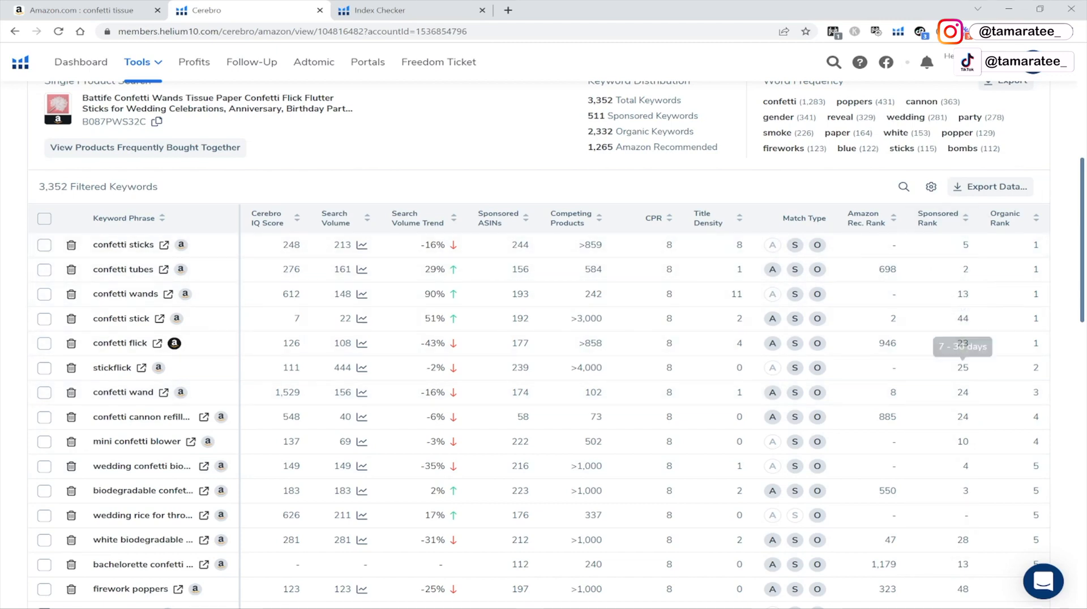
{"action": "mouse_move", "coordinate": [938, 222]}
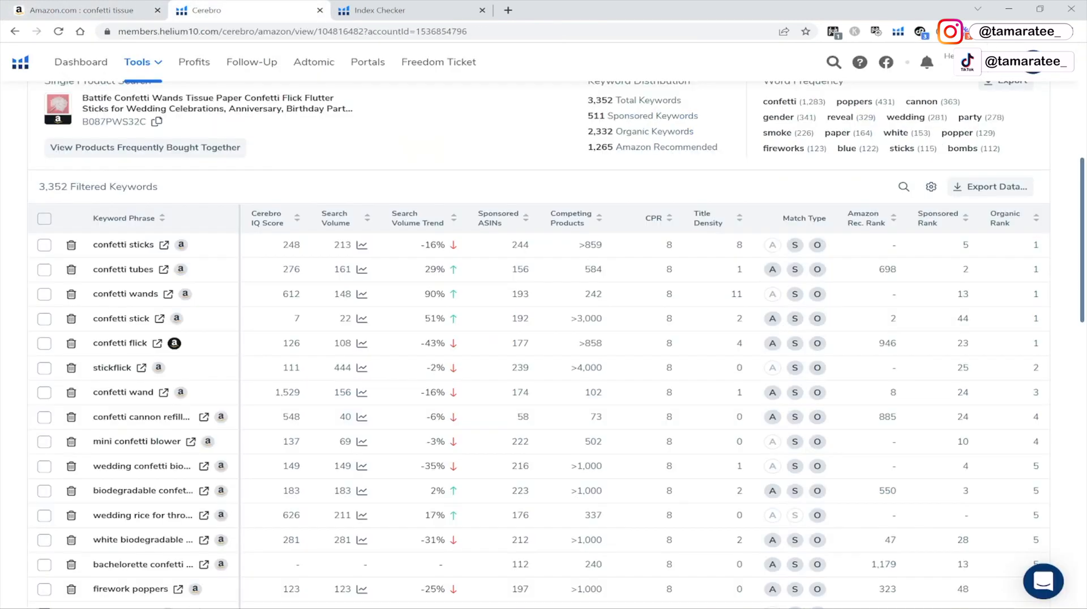
{"action": "scroll", "scroll_direction": "up", "scroll_amount": 3}
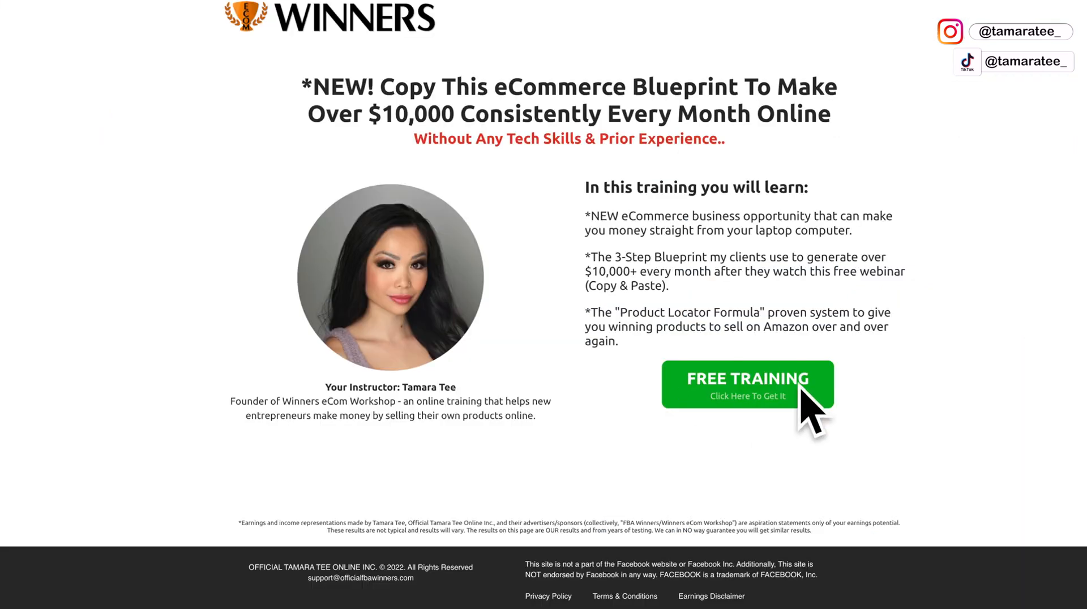
Step: Open the Winners eCom free training sign-up form asking for name and email
{"action": "left_click", "coordinate": [747, 384]}
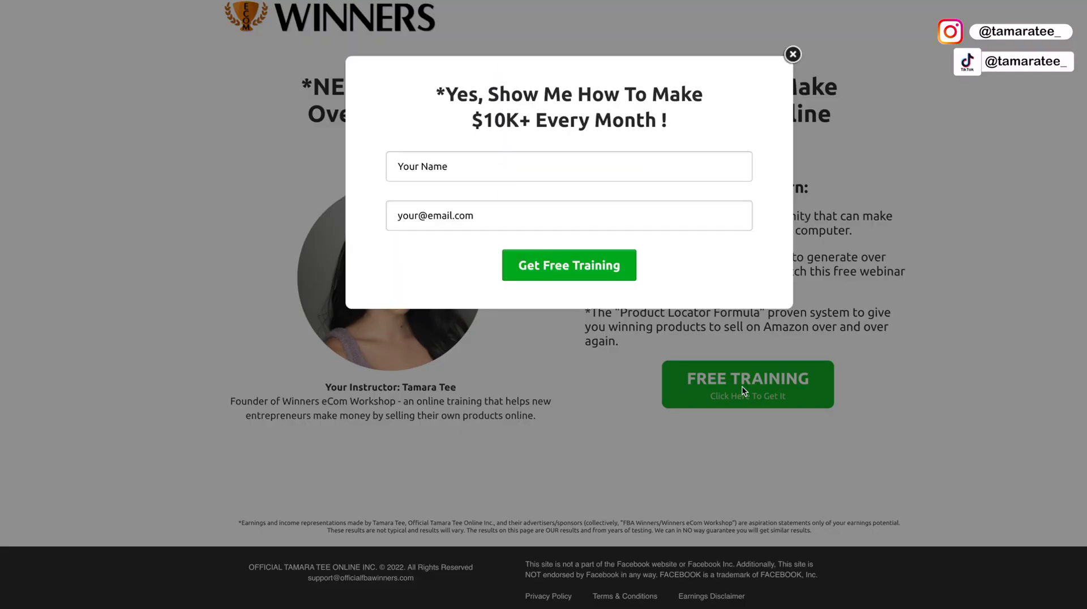
{"action": "mouse_move", "coordinate": [492, 242]}
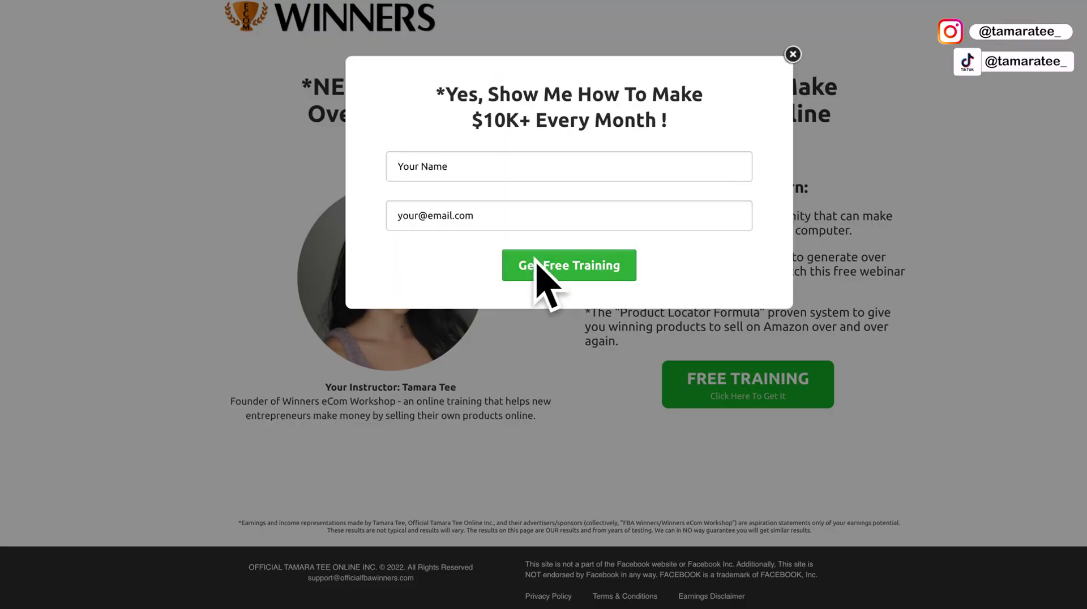
{"action": "mouse_move", "coordinate": [554, 274]}
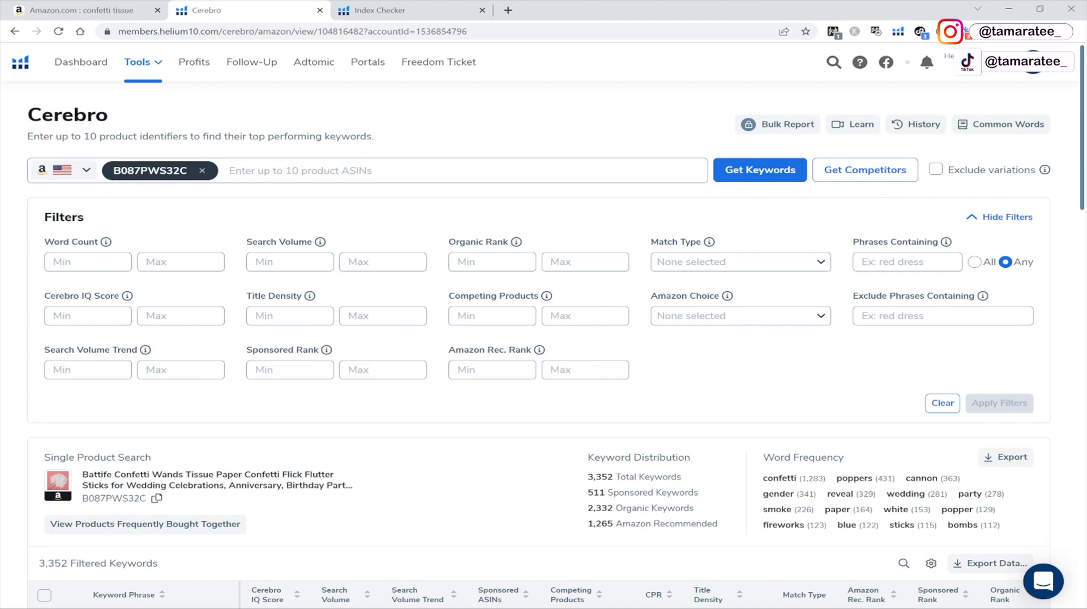
Step: Scroll through the 3,352 Cerebro keywords for B087PWS32C and bring up the tools list
{"action": "scroll", "scroll_direction": "down", "scroll_amount": 3}
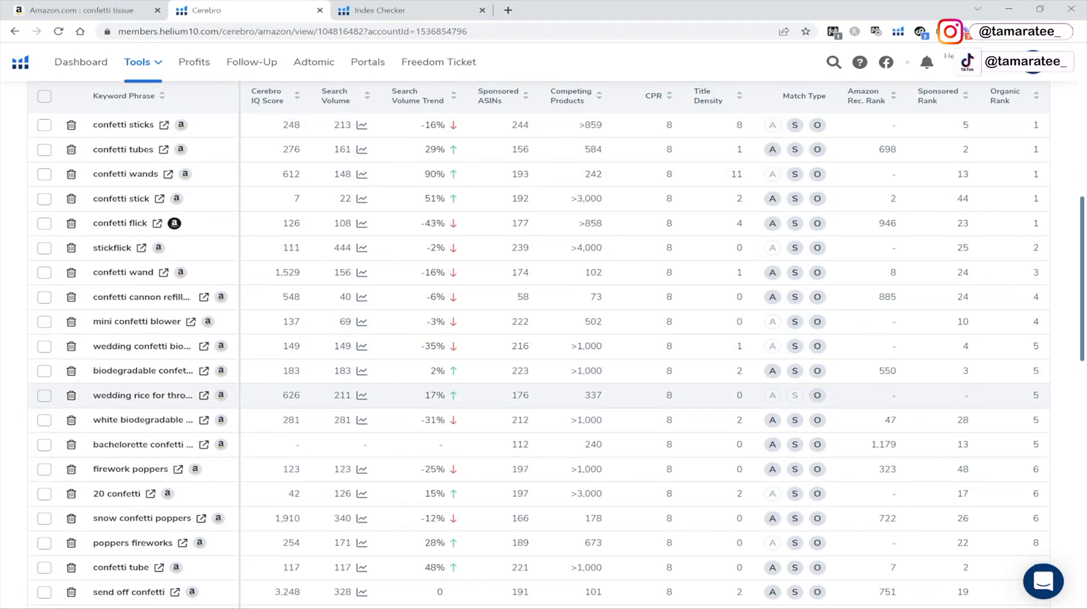
{"action": "scroll", "scroll_direction": "up", "scroll_amount": 3}
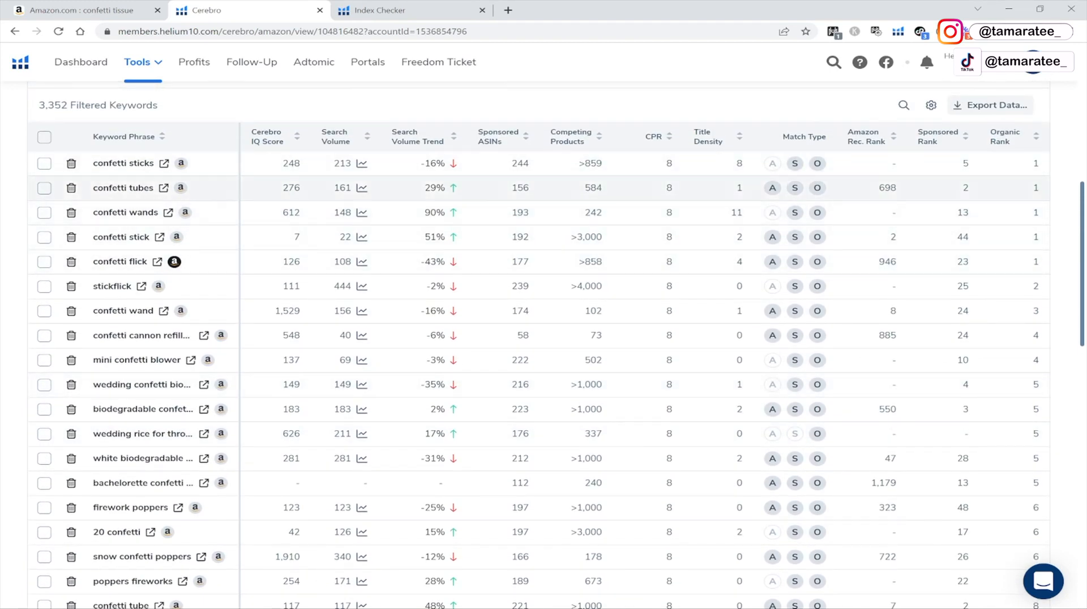
{"action": "scroll", "scroll_direction": "up", "scroll_amount": 3}
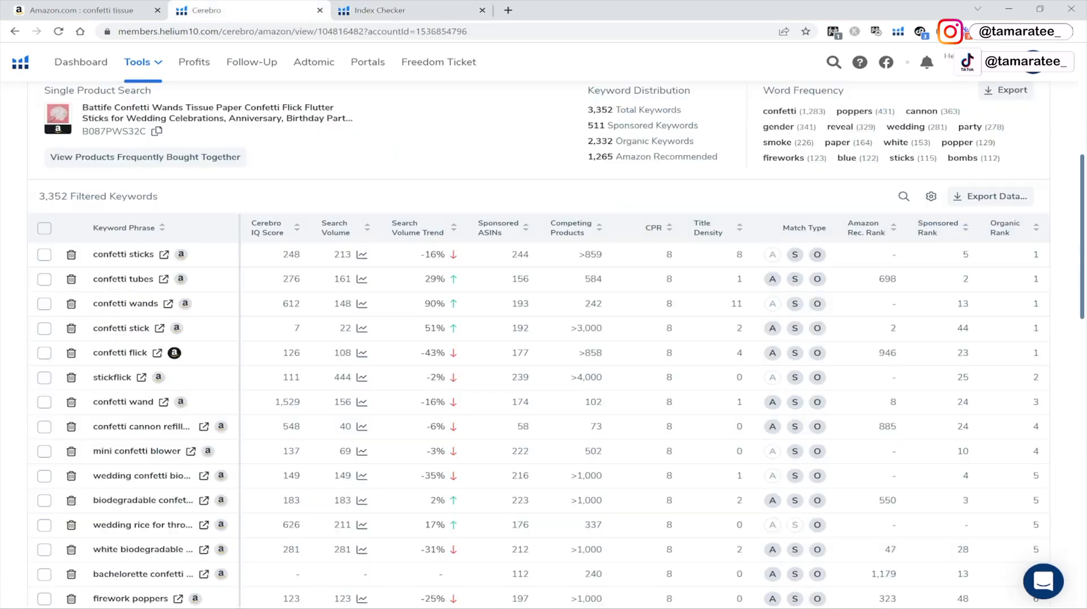
{"action": "scroll", "scroll_direction": "up", "scroll_amount": 3}
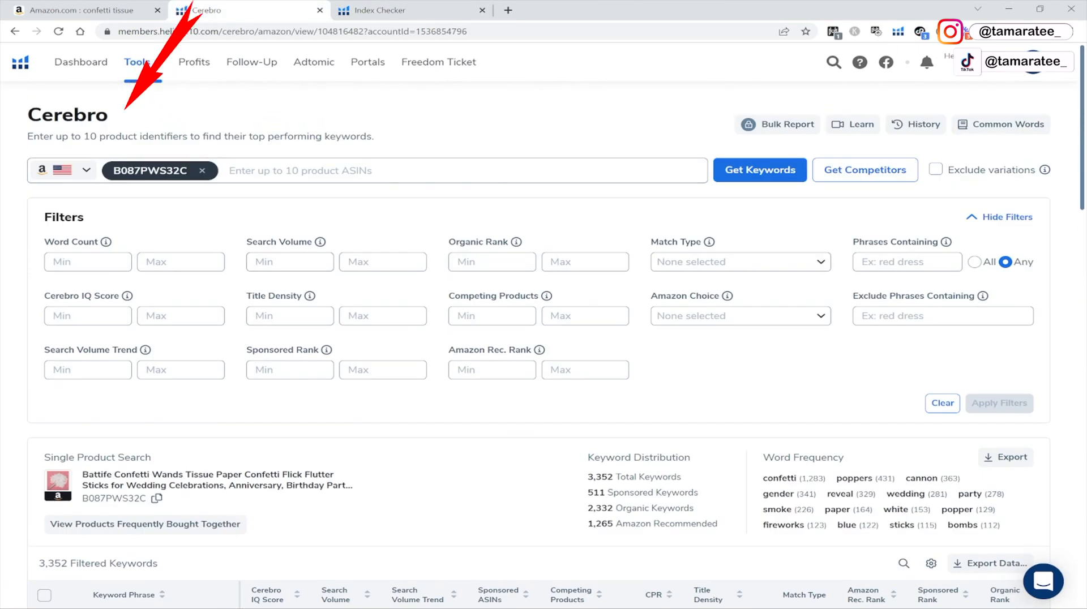
{"action": "left_click", "coordinate": [138, 62]}
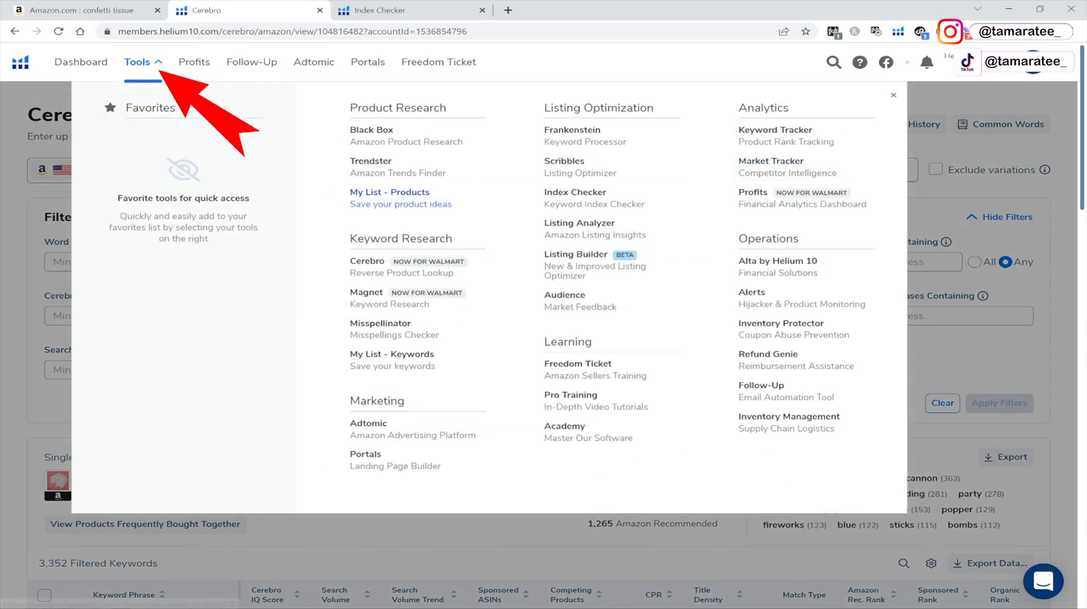
{"action": "mouse_move", "coordinate": [367, 266]}
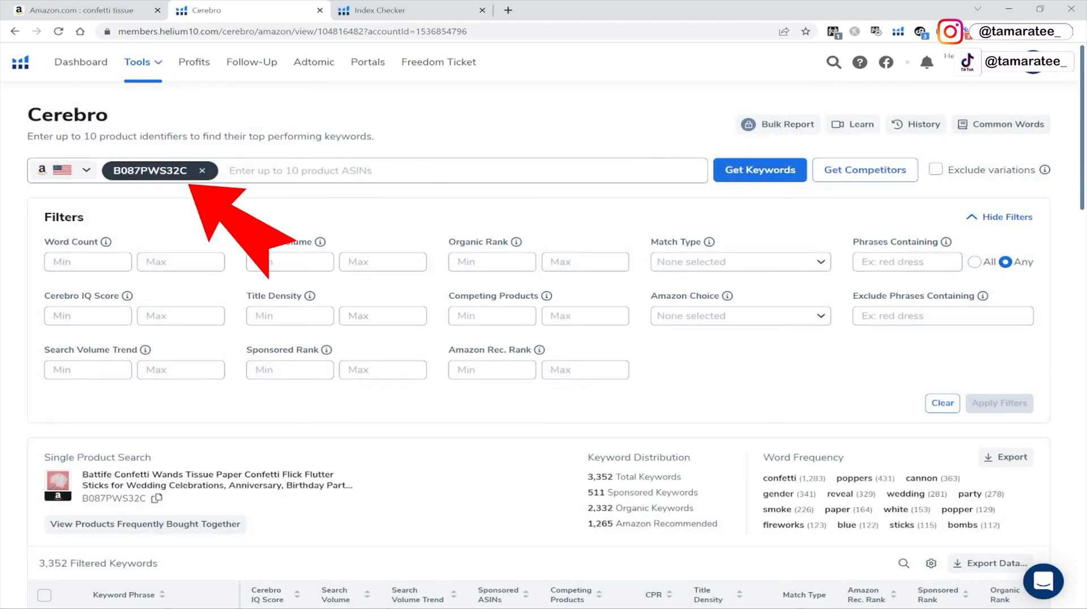
Step: View Index Checker results showing confetti tissue indexed for B087PWS32C except storefront
{"action": "scroll", "scroll_direction": "down", "scroll_amount": 3}
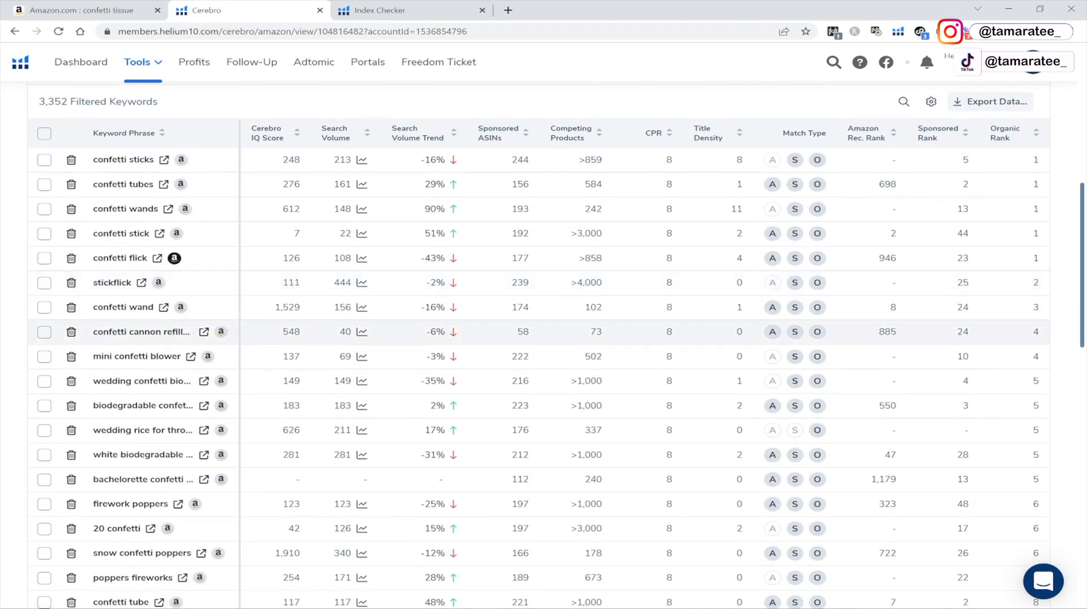
{"action": "scroll", "scroll_direction": "up", "scroll_amount": 3}
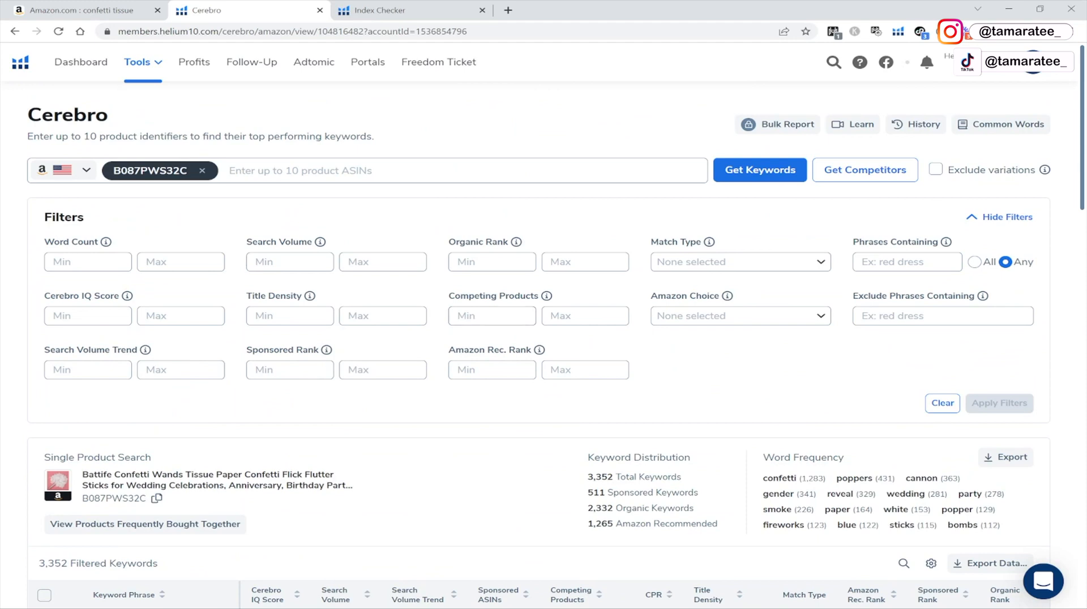
{"action": "scroll", "scroll_direction": "down", "scroll_amount": 3}
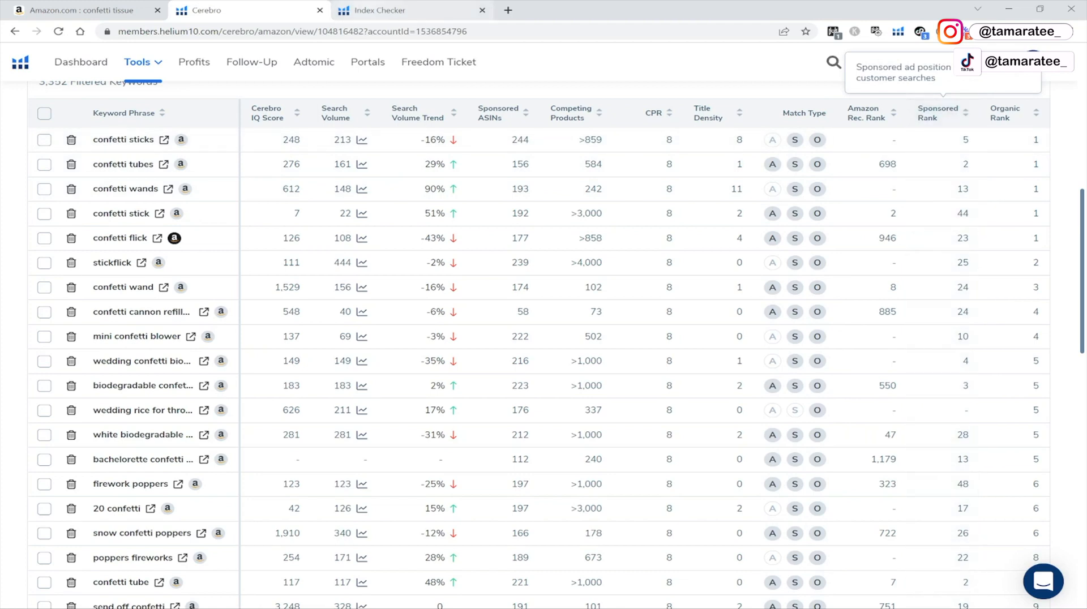
{"action": "left_click", "coordinate": [380, 9]}
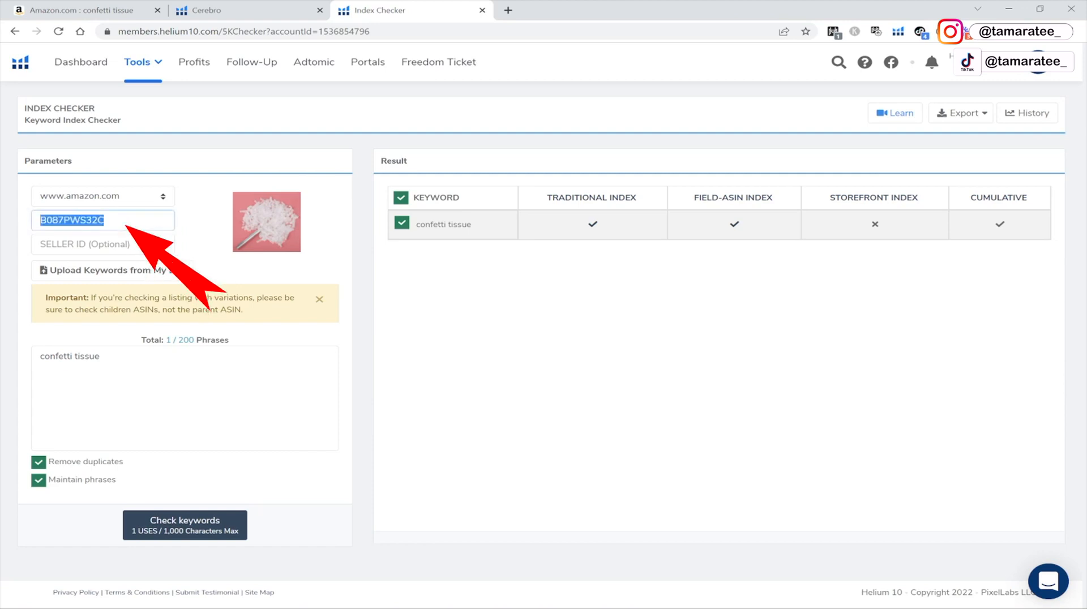
Step: Rerun the confetti tissue index check for B087PWS32C, confirming the repeat and finished notice
{"action": "left_click", "coordinate": [201, 9]}
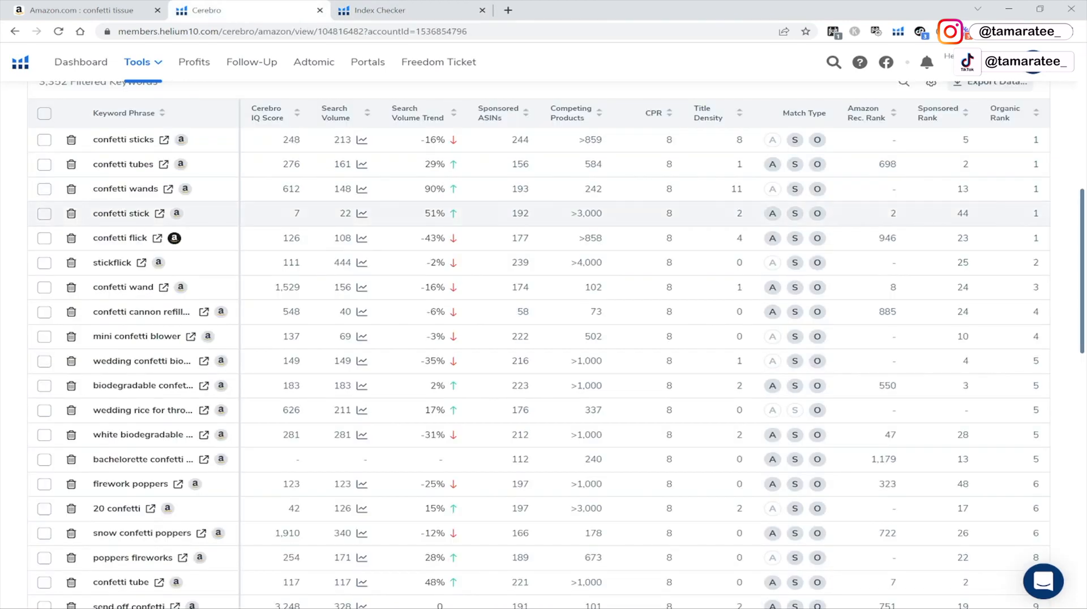
{"action": "scroll", "scroll_direction": "up", "scroll_amount": 3}
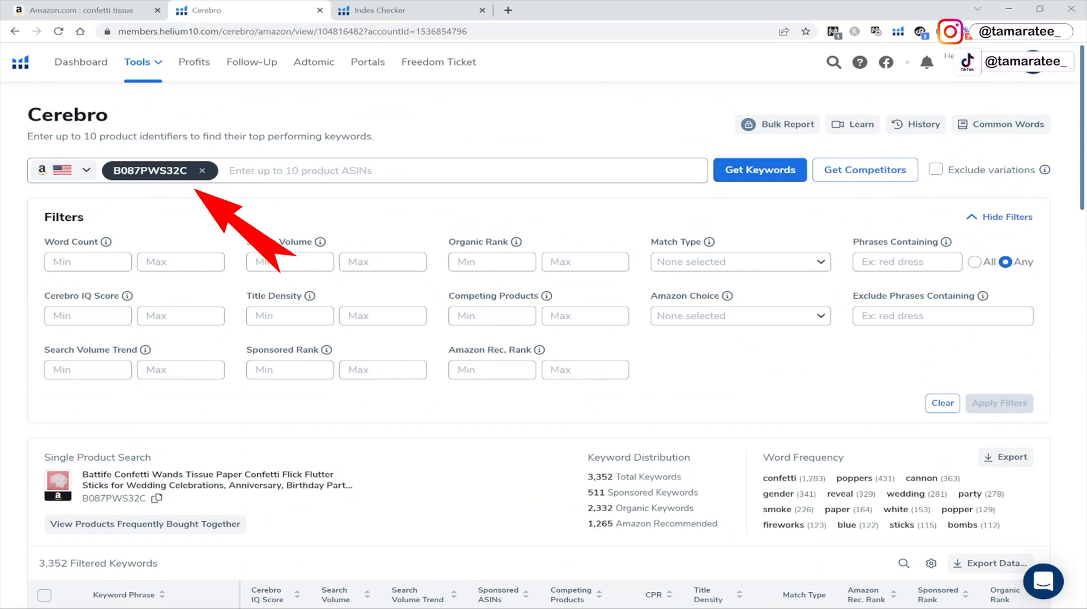
{"action": "left_click", "coordinate": [379, 9]}
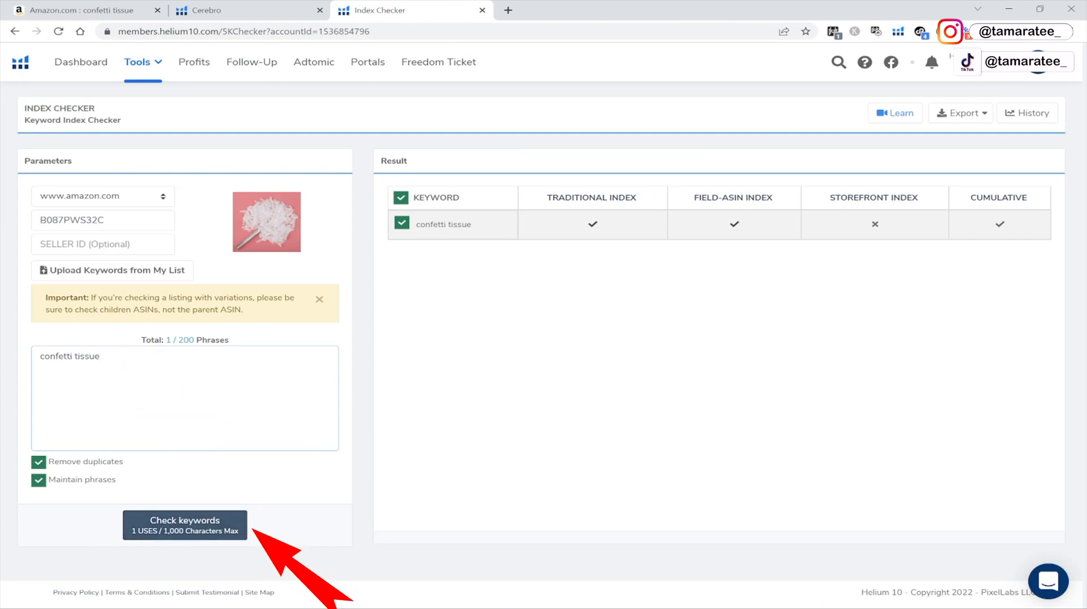
{"action": "left_click", "coordinate": [184, 525]}
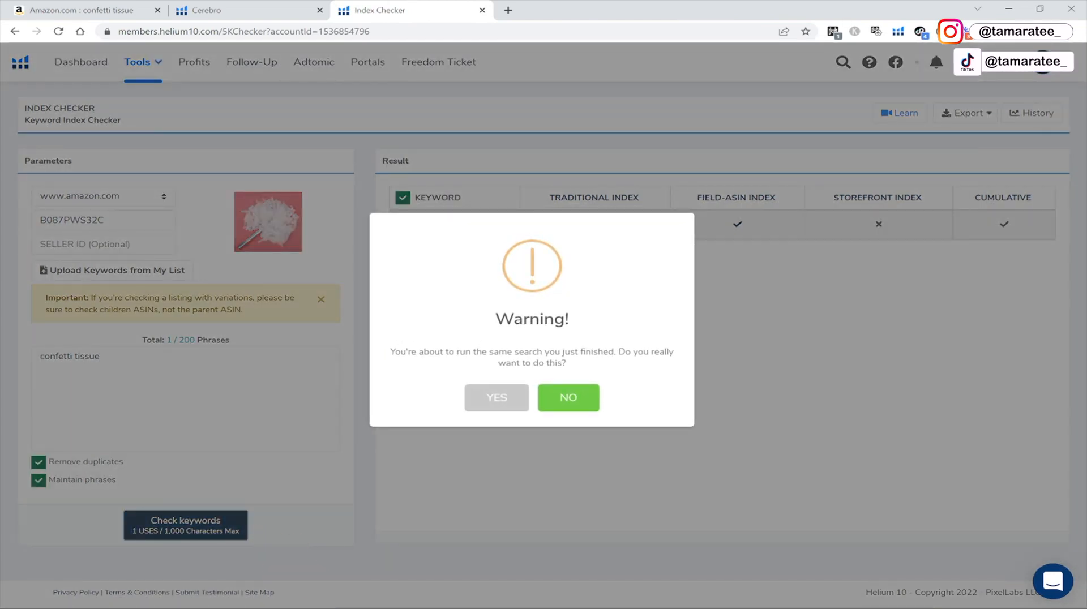
{"action": "left_click", "coordinate": [496, 397]}
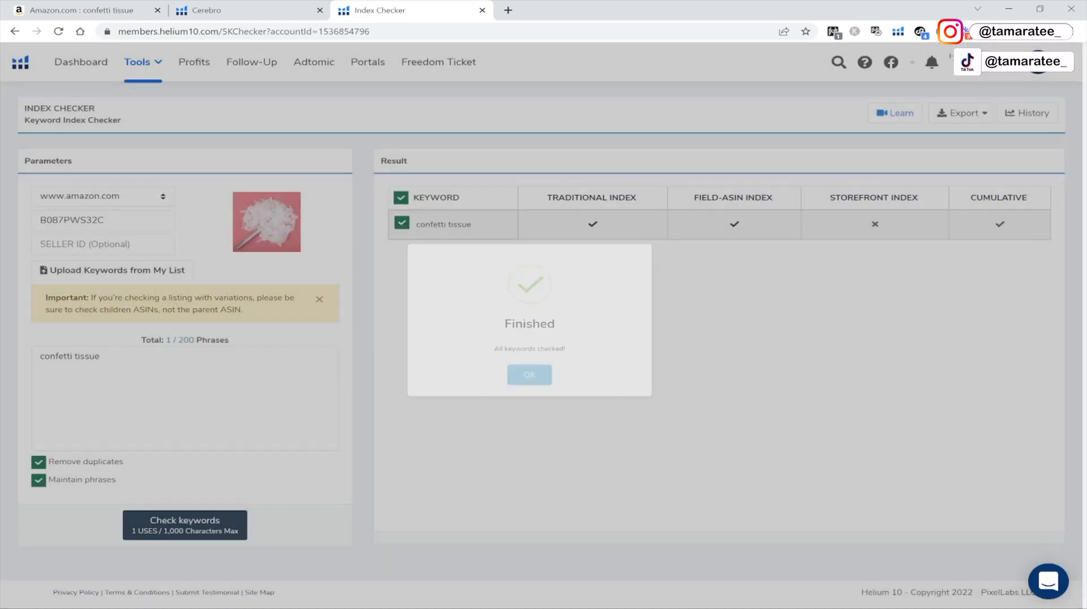
{"action": "left_click", "coordinate": [528, 374]}
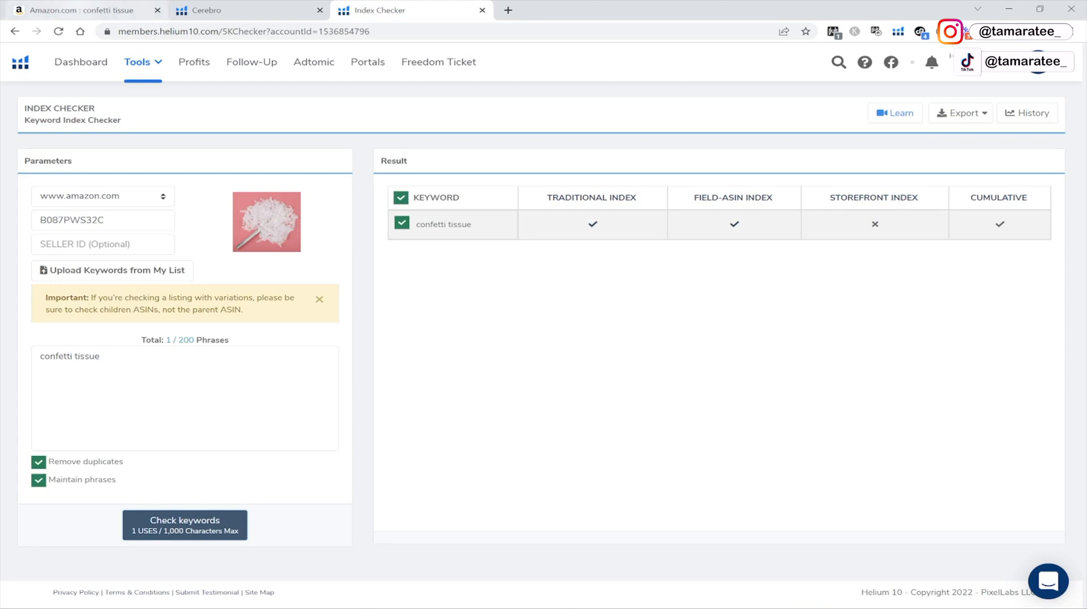
Step: Scroll Amazon's confetti tissue results down to brand picks, then return to Index Checker
{"action": "left_click", "coordinate": [84, 9]}
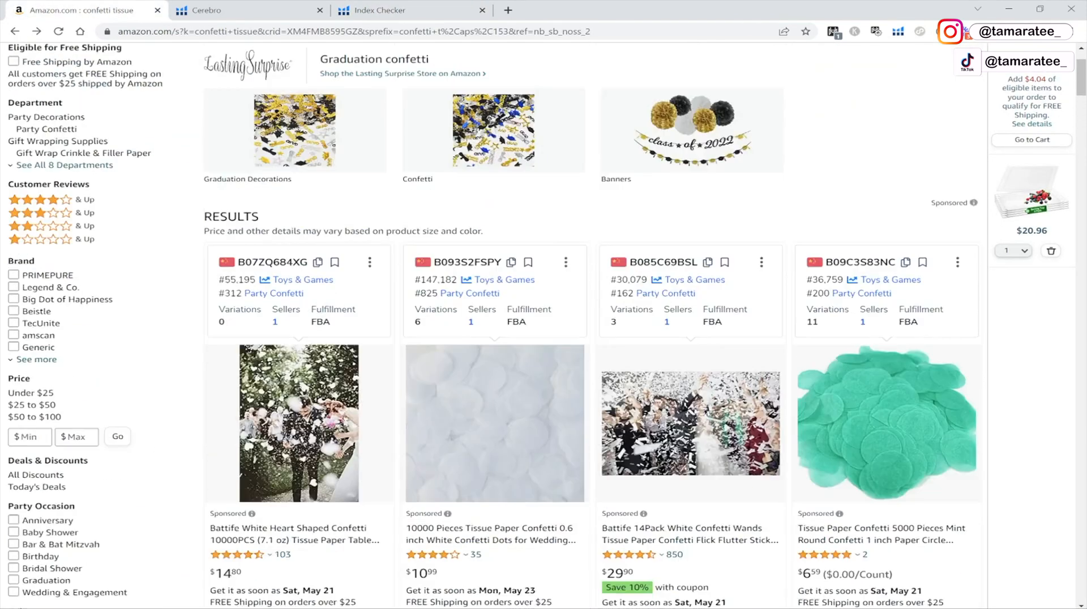
{"action": "scroll", "scroll_direction": "up", "scroll_amount": 3}
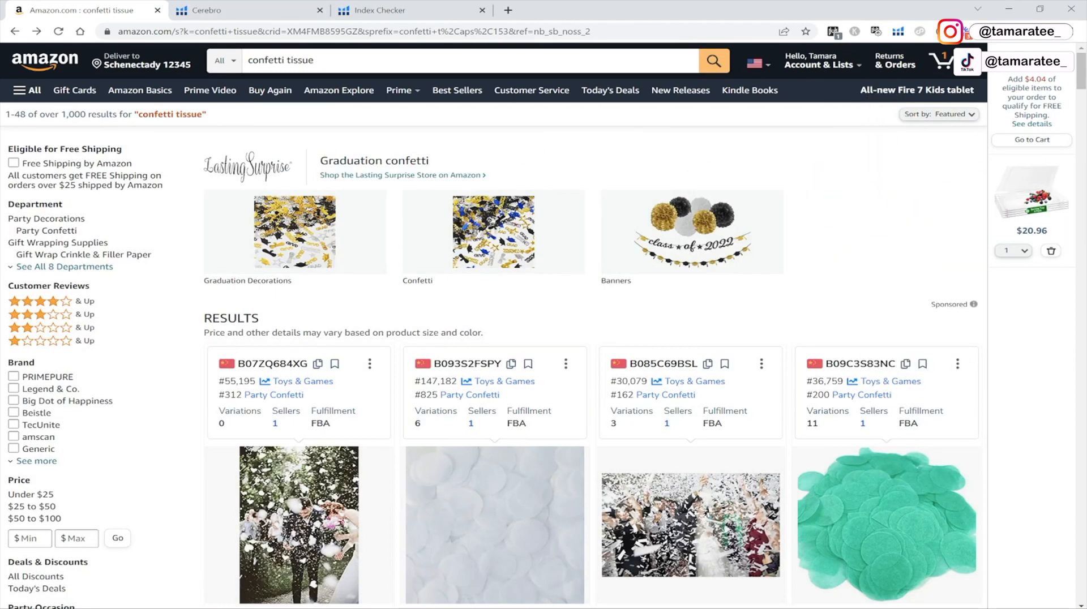
{"action": "scroll", "scroll_direction": "down", "scroll_amount": 3}
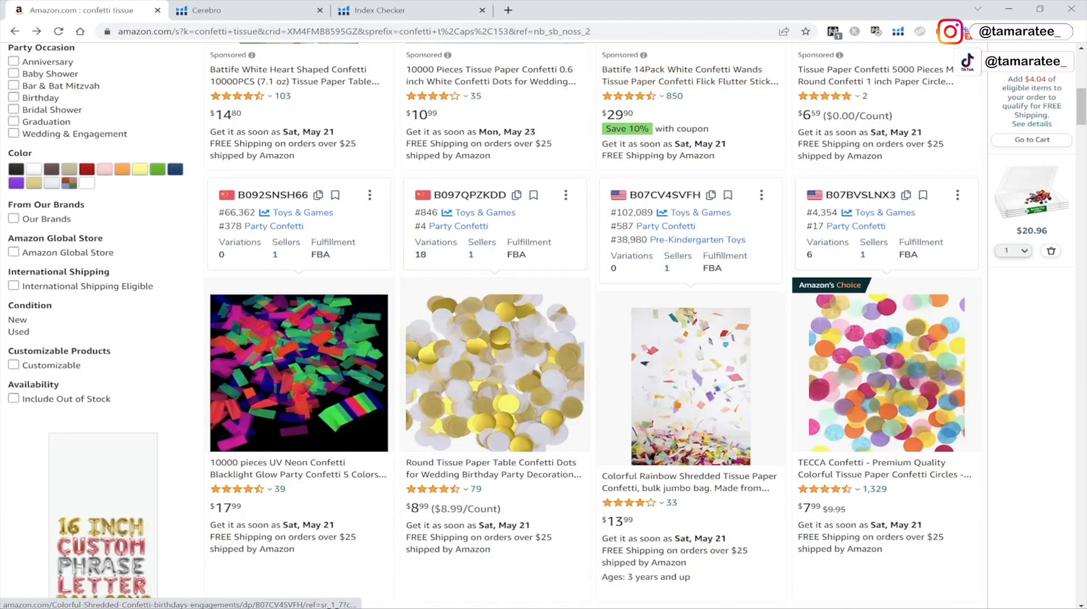
{"action": "scroll", "scroll_direction": "down", "scroll_amount": 3}
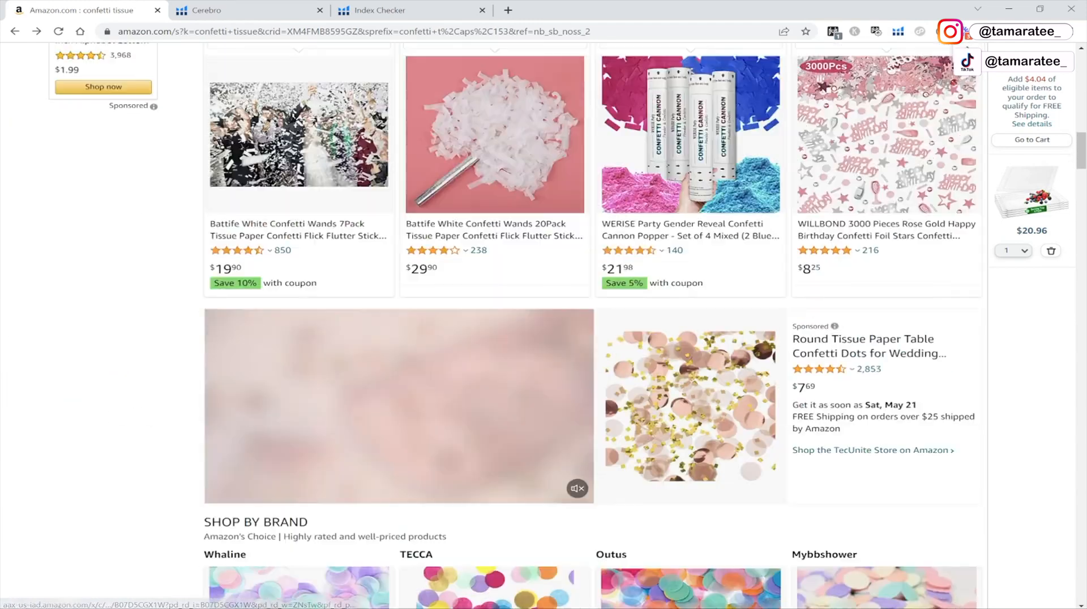
{"action": "scroll", "scroll_direction": "down", "scroll_amount": 3}
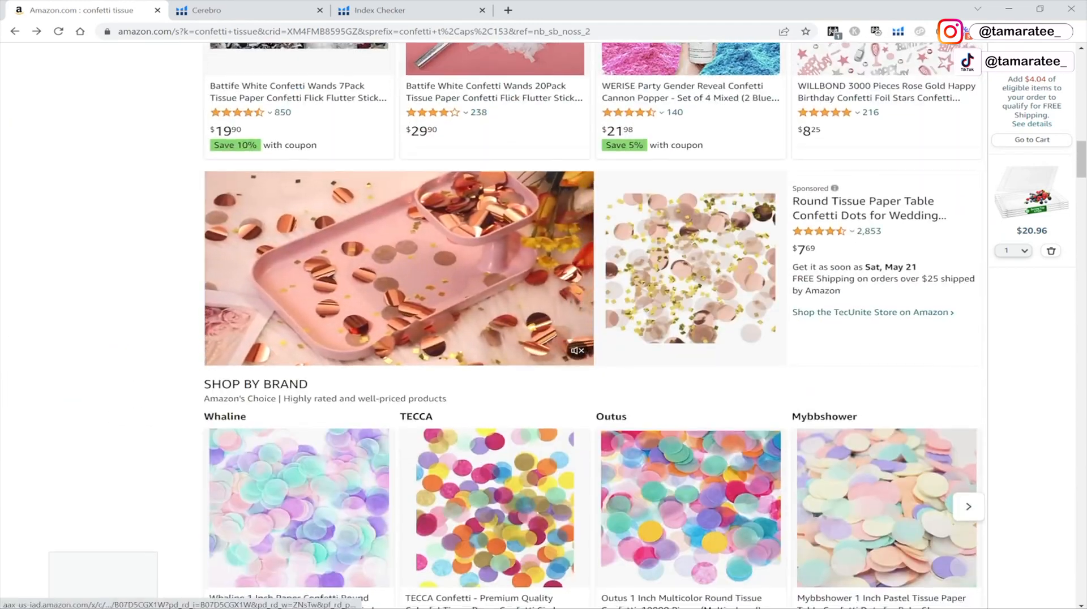
{"action": "scroll", "scroll_direction": "down", "scroll_amount": 3}
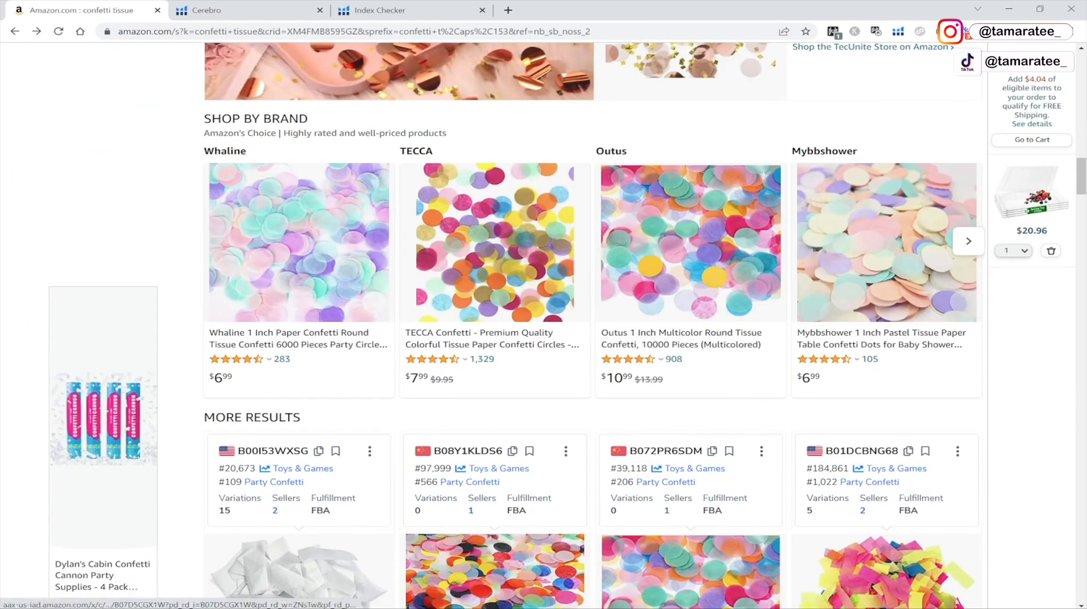
{"action": "left_click", "coordinate": [380, 9]}
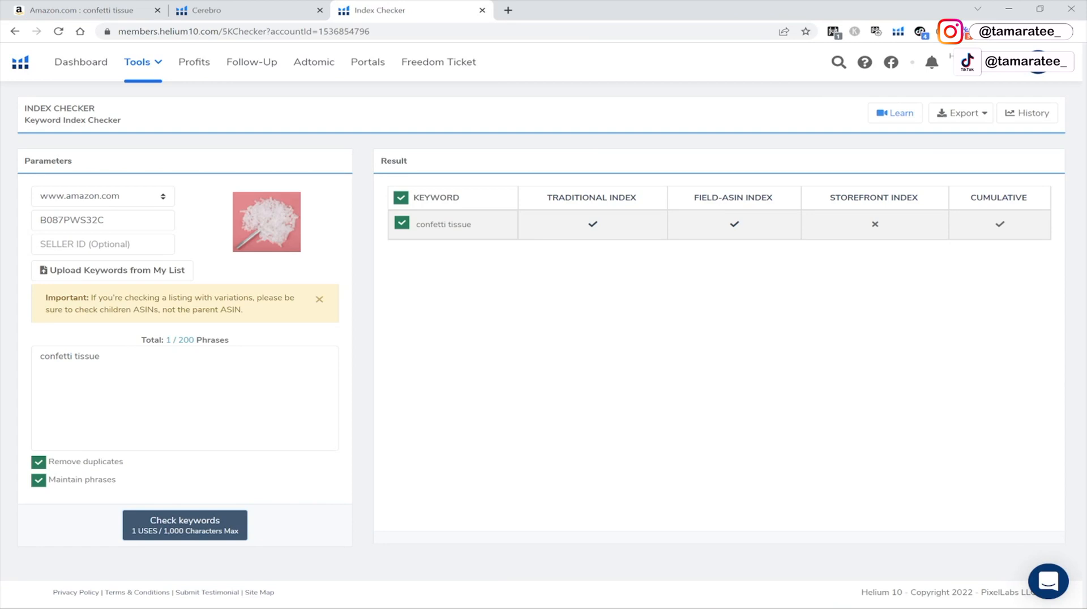
Step: Select the Index Checker keyword phrase box, then go back to Amazon's confetti tissue results
{"action": "left_click", "coordinate": [142, 61]}
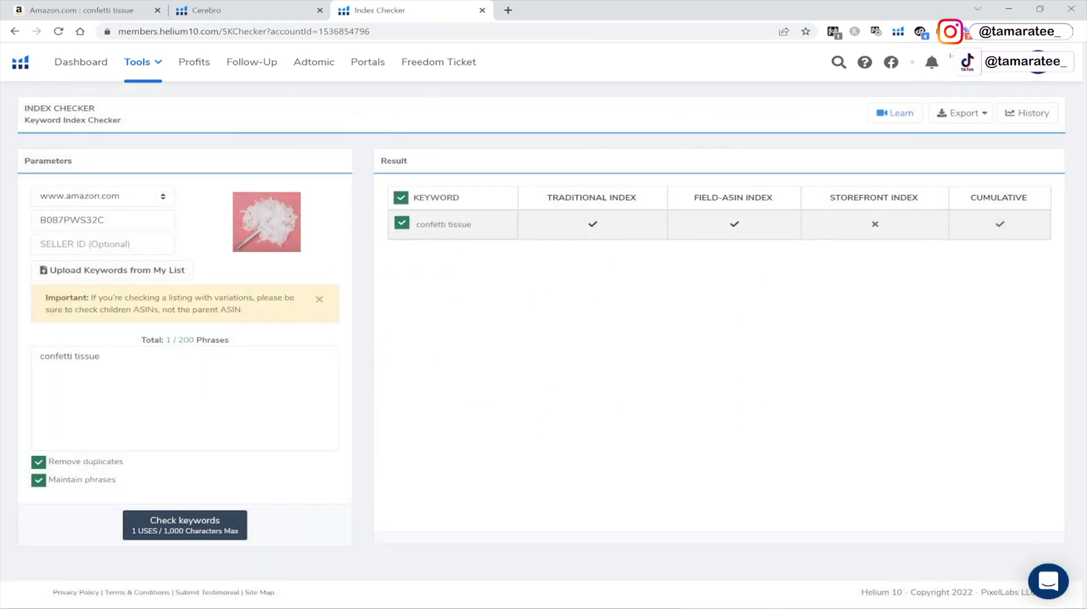
{"action": "left_click", "coordinate": [184, 398]}
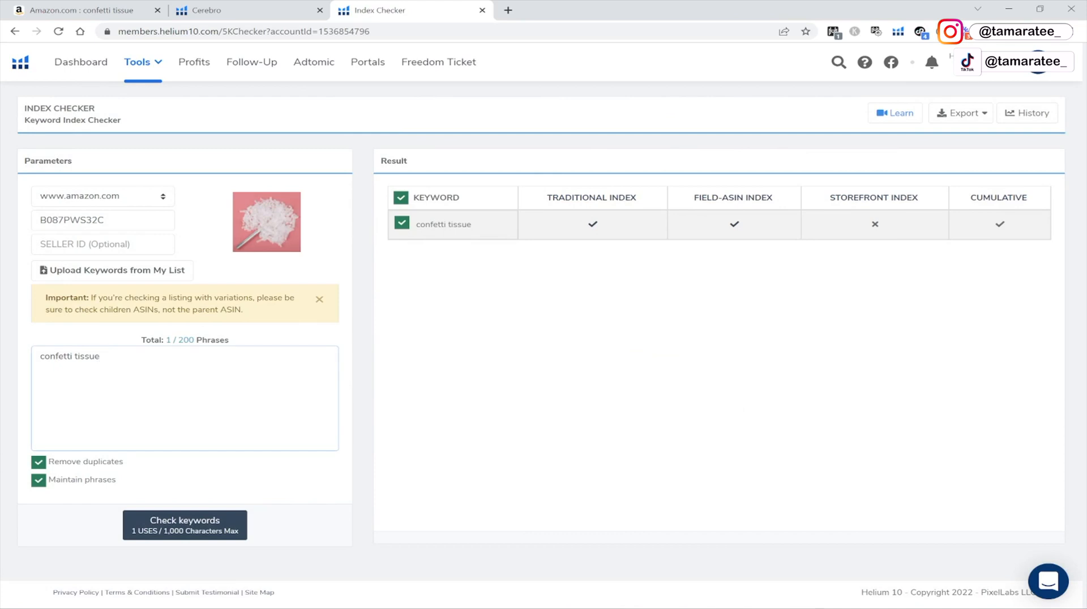
{"action": "mouse_move", "coordinate": [593, 223]}
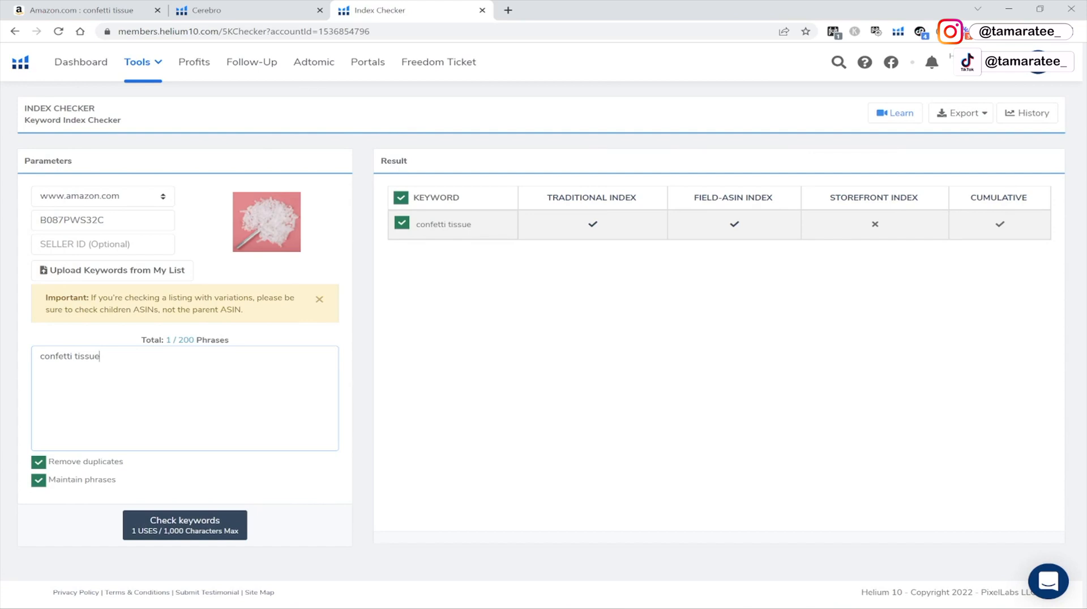
{"action": "left_click", "coordinate": [83, 9]}
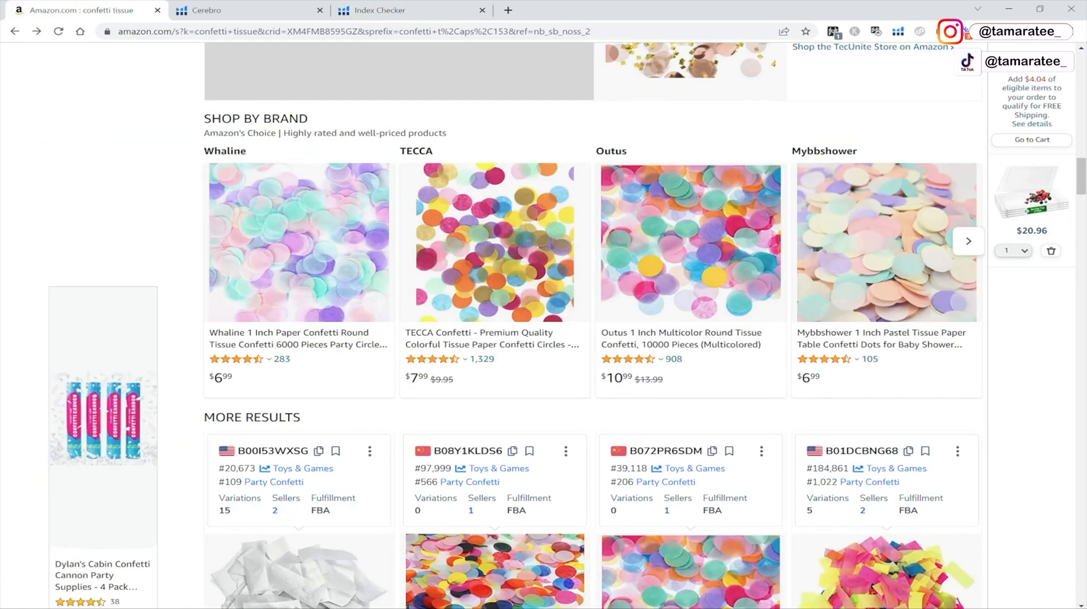
{"action": "scroll", "scroll_direction": "down", "scroll_amount": 3}
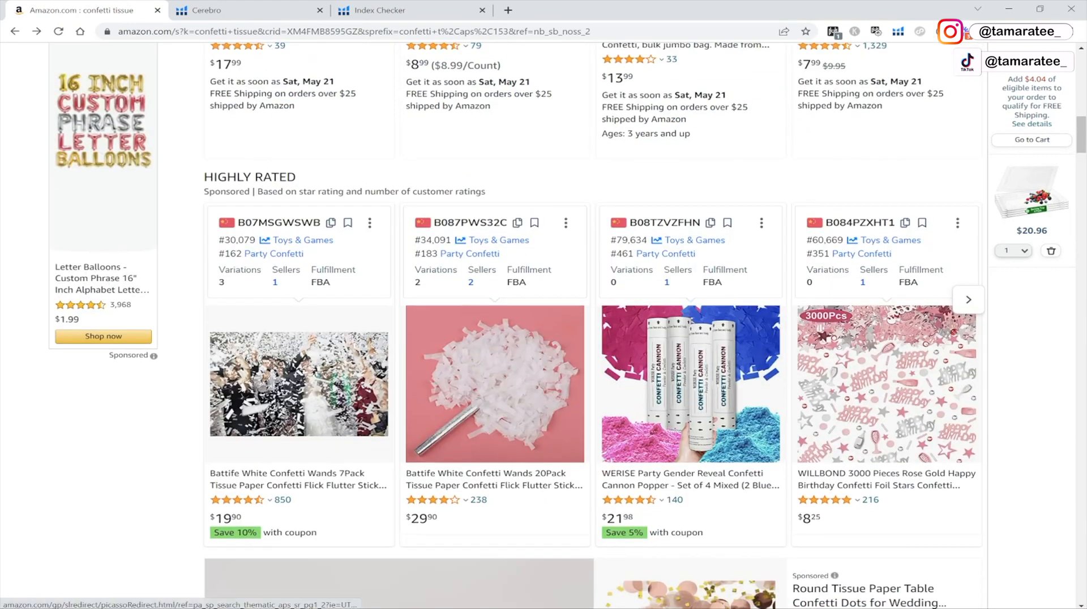
{"action": "scroll", "scroll_direction": "up", "scroll_amount": 3}
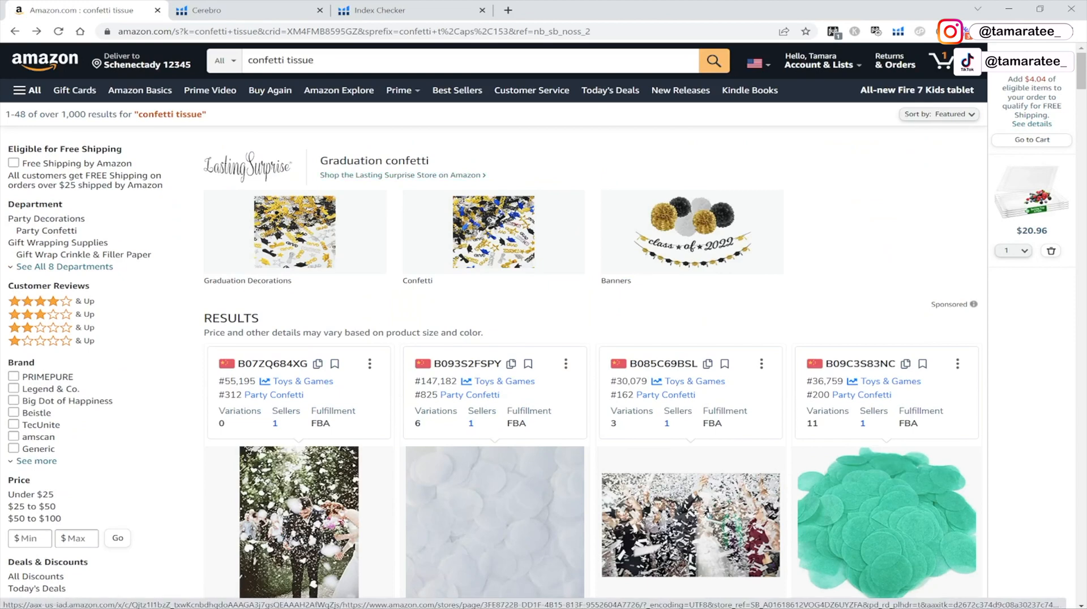
{"action": "scroll", "scroll_direction": "down", "scroll_amount": 3}
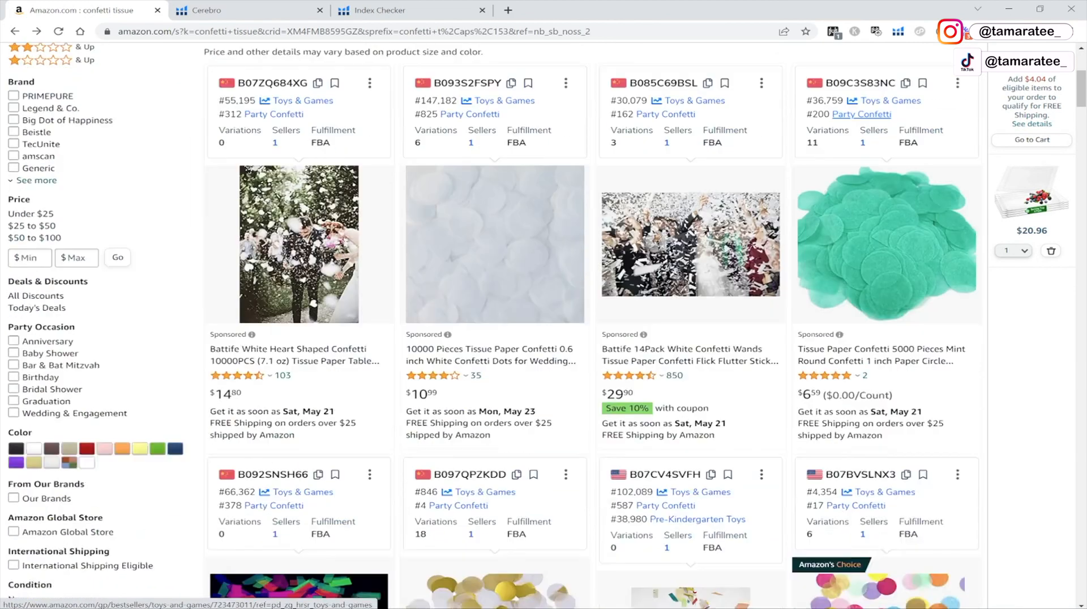
{"action": "scroll", "scroll_direction": "down", "scroll_amount": 3}
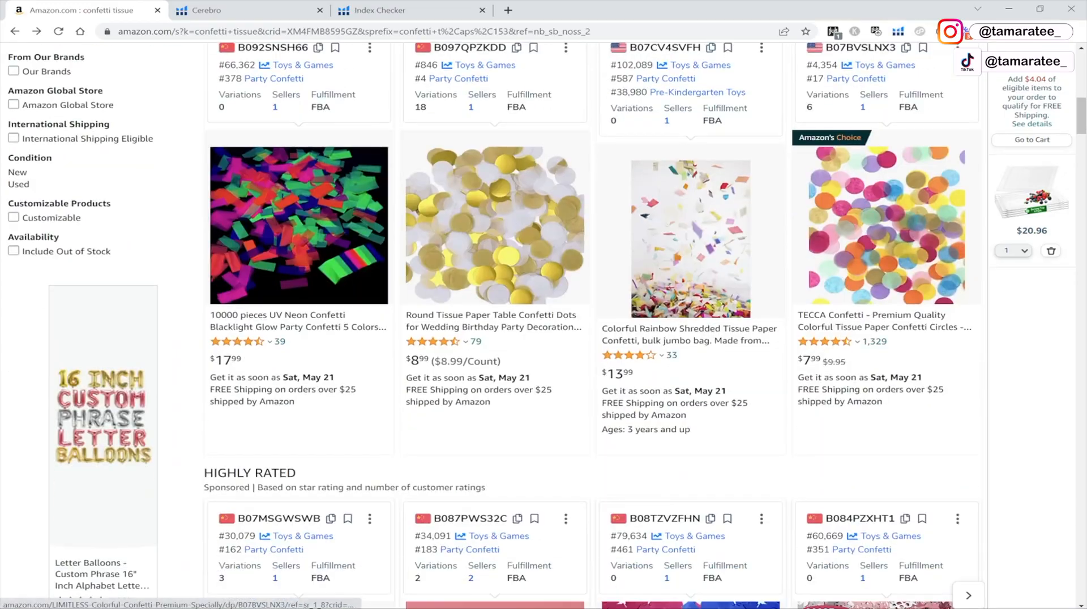
{"action": "scroll", "scroll_direction": "down", "scroll_amount": 3}
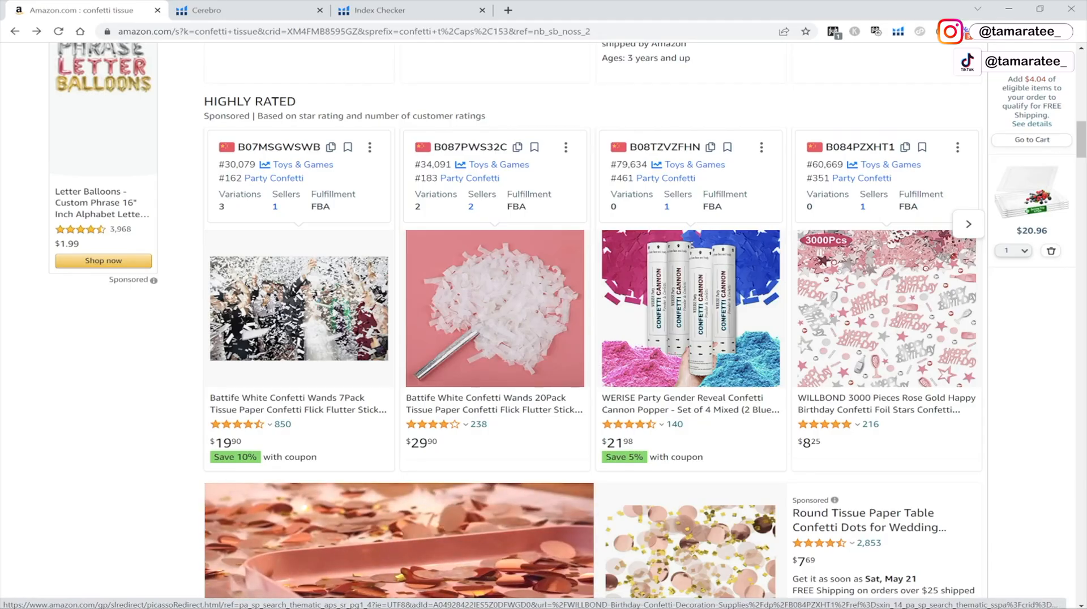
{"action": "scroll", "scroll_direction": "down", "scroll_amount": 3}
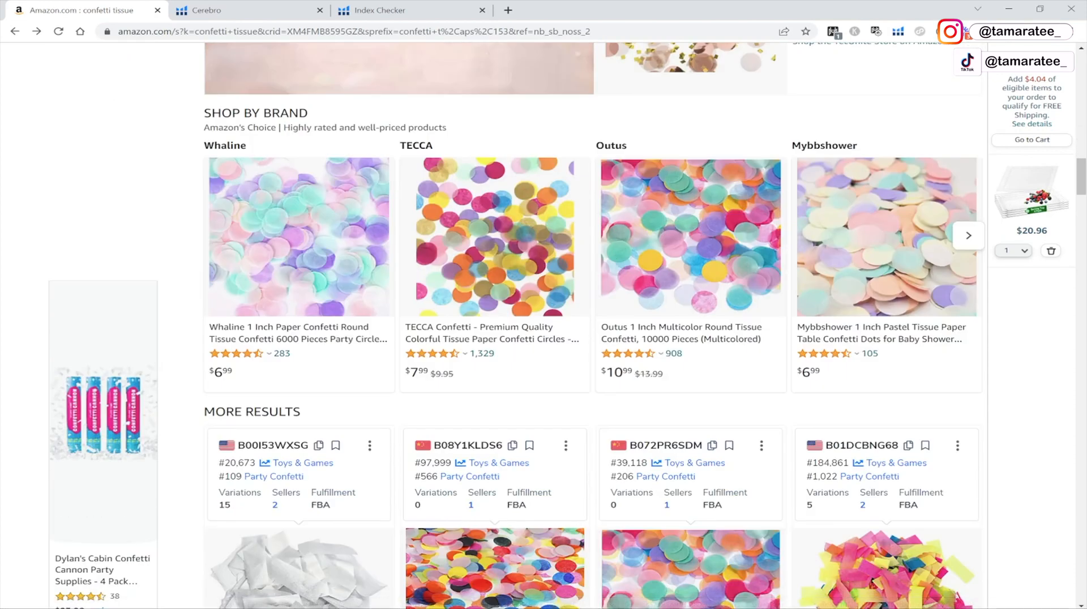
{"action": "scroll", "scroll_direction": "down", "scroll_amount": 3}
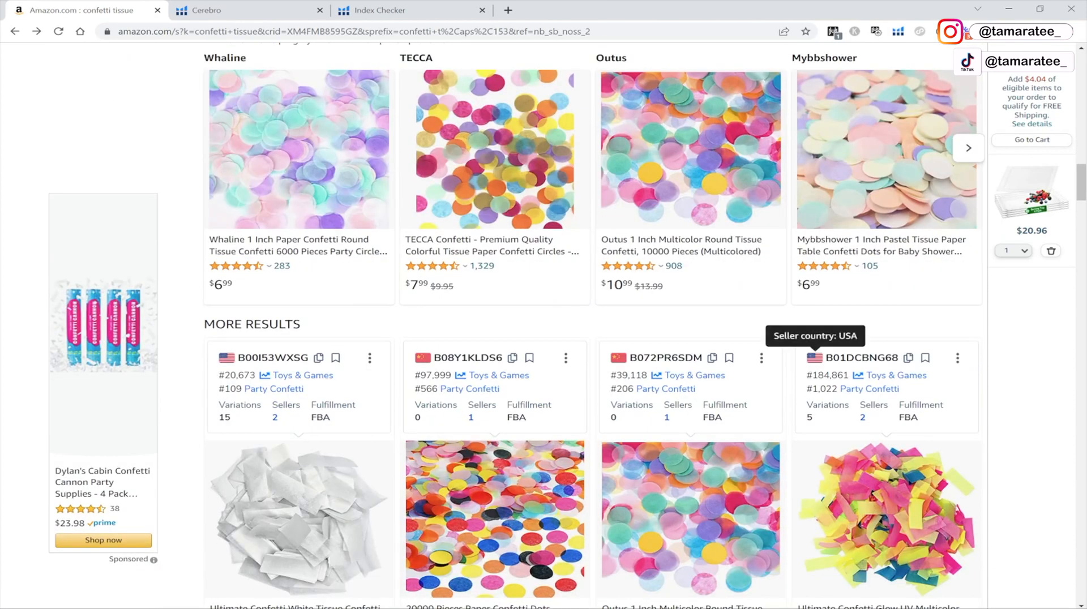
{"action": "scroll", "scroll_direction": "up", "scroll_amount": 3}
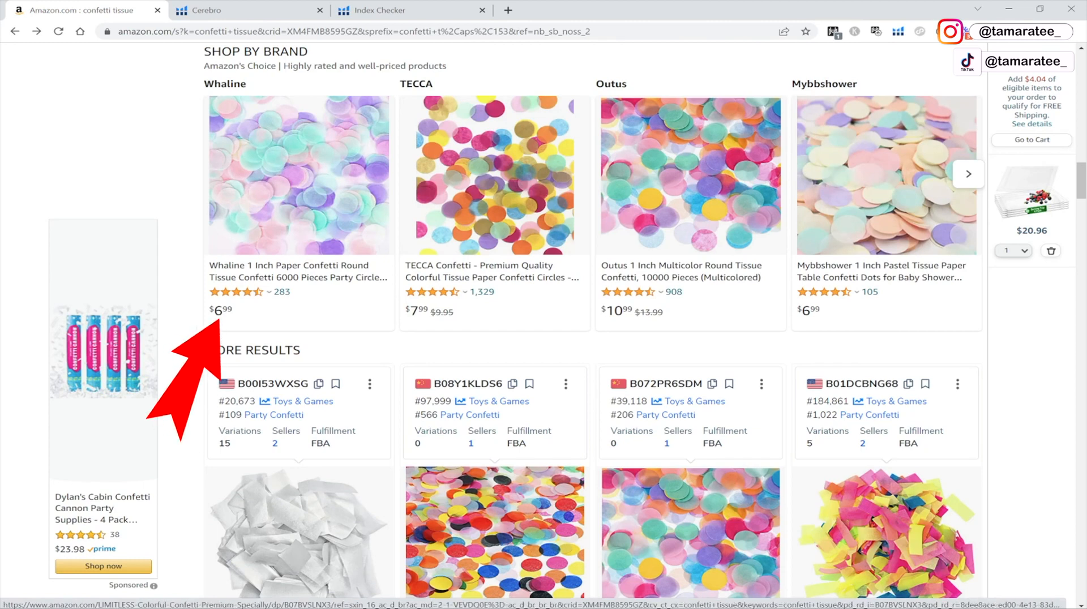
{"action": "mouse_move", "coordinate": [617, 367]}
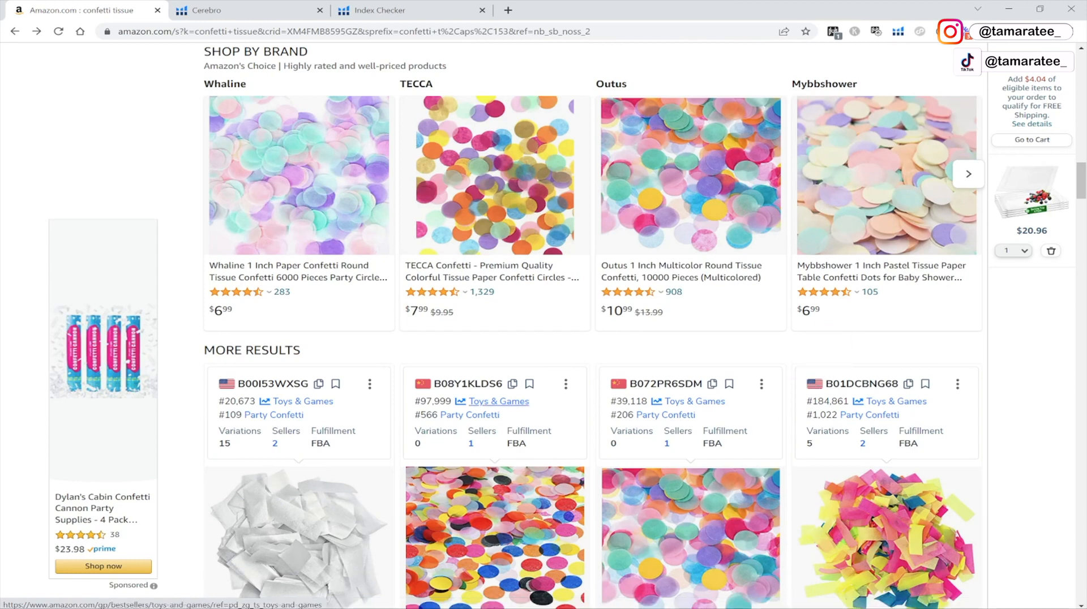
{"action": "scroll", "scroll_direction": "down", "scroll_amount": 3}
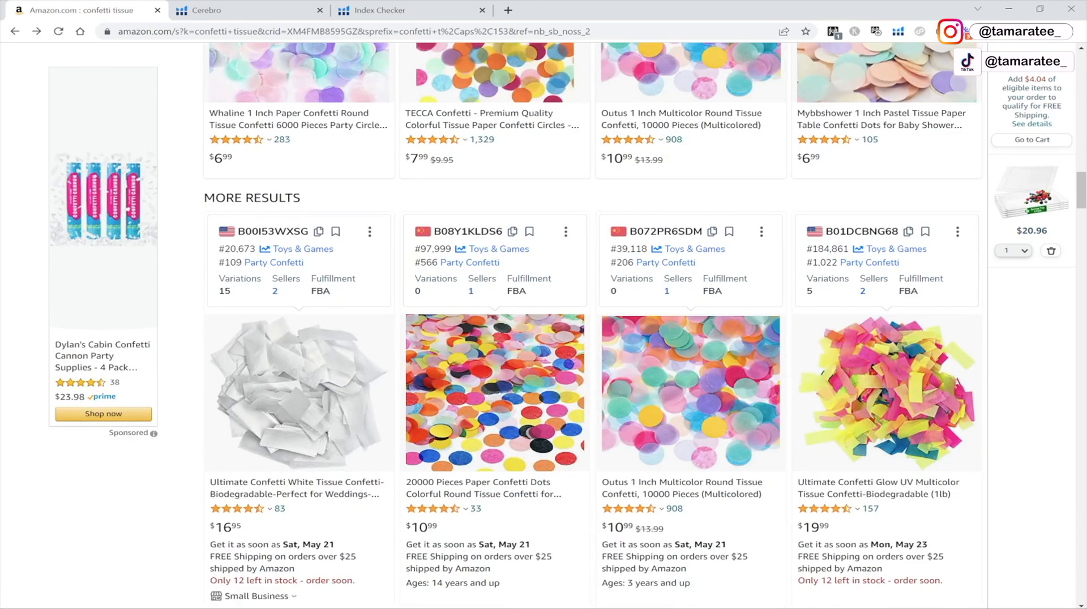
{"action": "scroll", "scroll_direction": "down", "scroll_amount": 3}
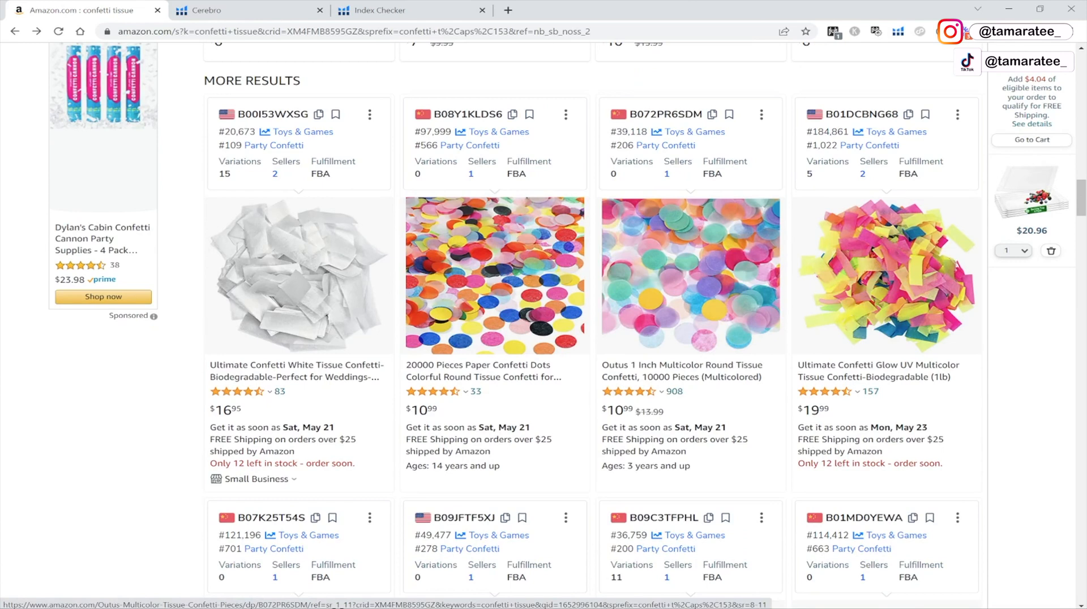
{"action": "scroll", "scroll_direction": "down", "scroll_amount": 3}
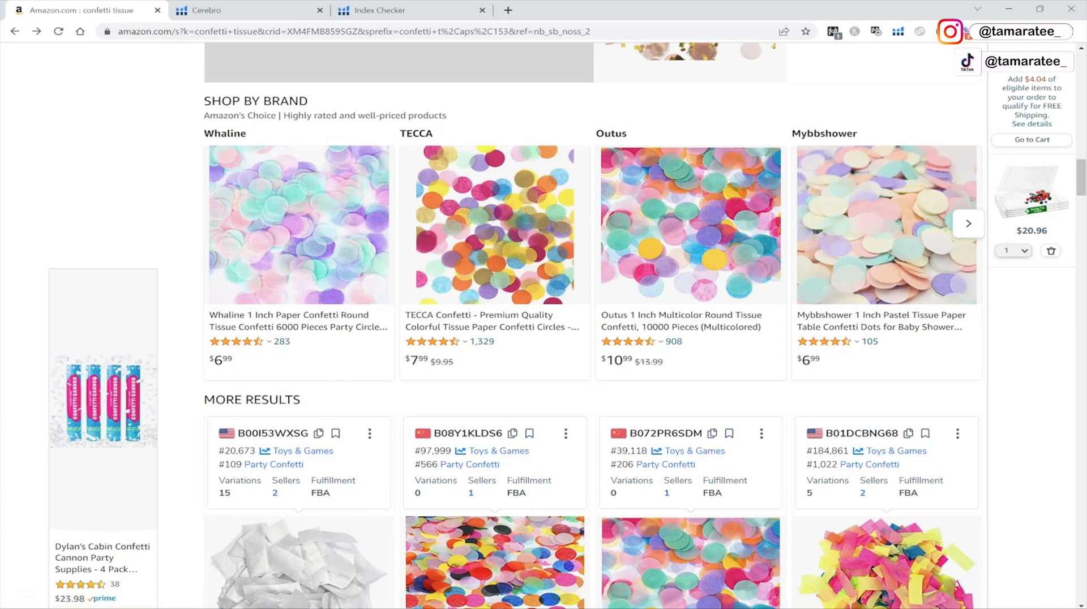
{"action": "scroll", "scroll_direction": "up", "scroll_amount": 3}
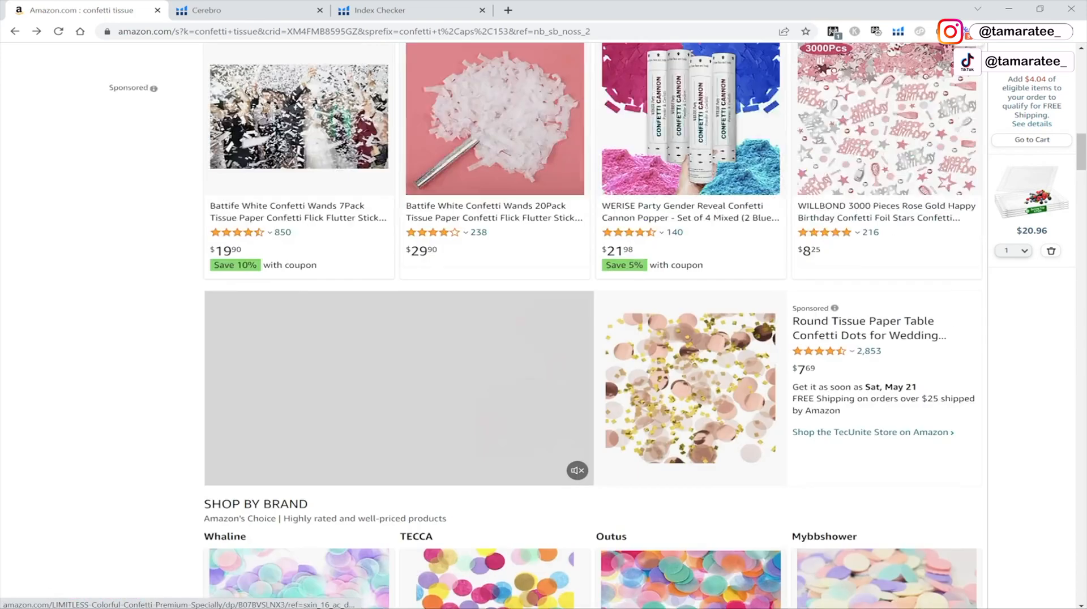
{"action": "scroll", "scroll_direction": "up", "scroll_amount": 3}
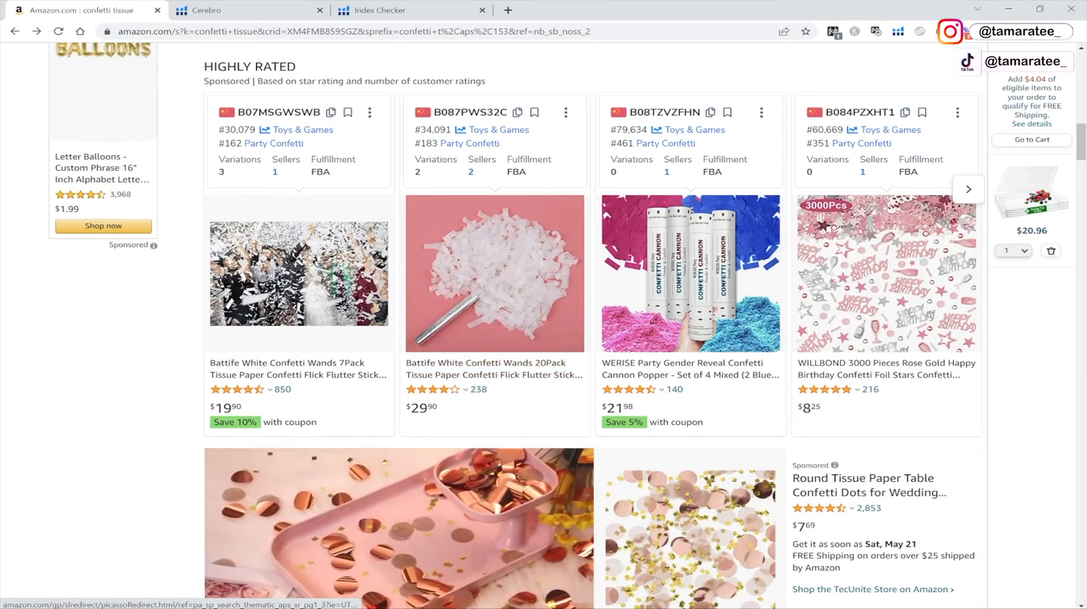
{"action": "scroll", "scroll_direction": "up", "scroll_amount": 3}
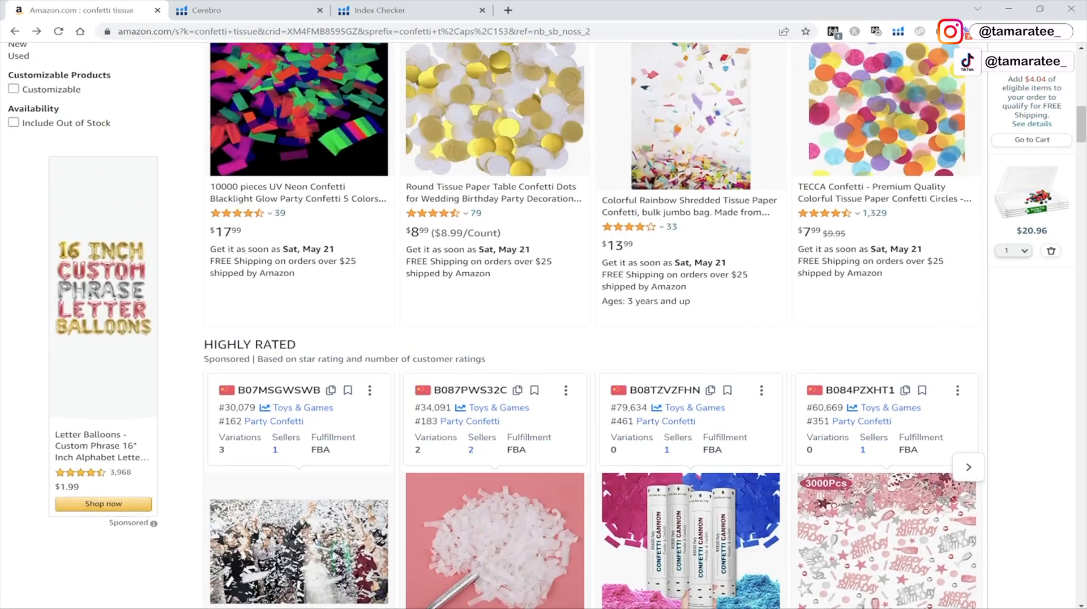
{"action": "scroll", "scroll_direction": "up", "scroll_amount": 3}
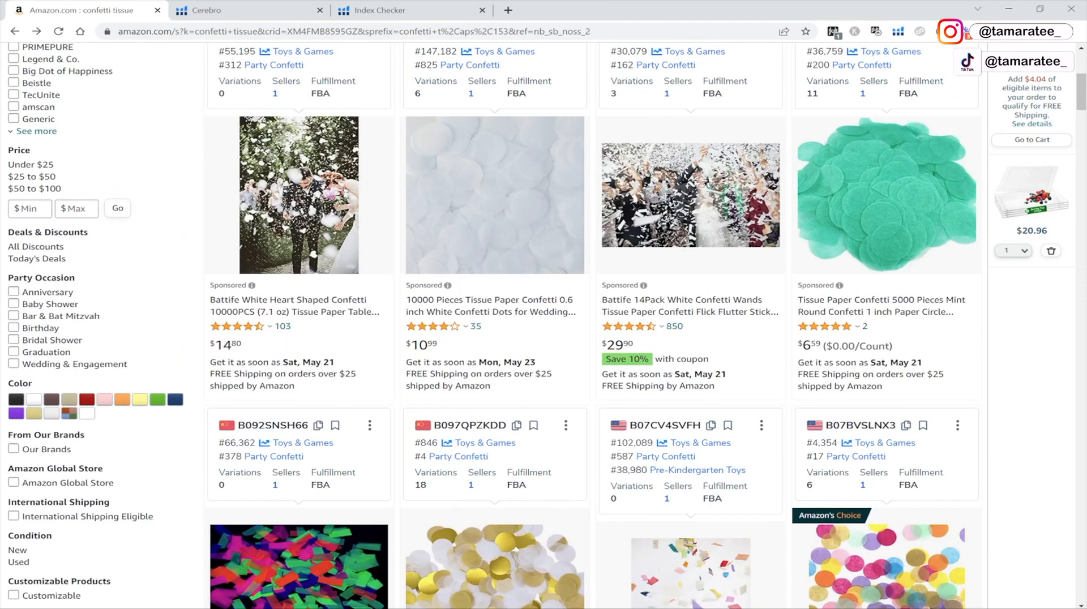
{"action": "scroll", "scroll_direction": "up", "scroll_amount": 3}
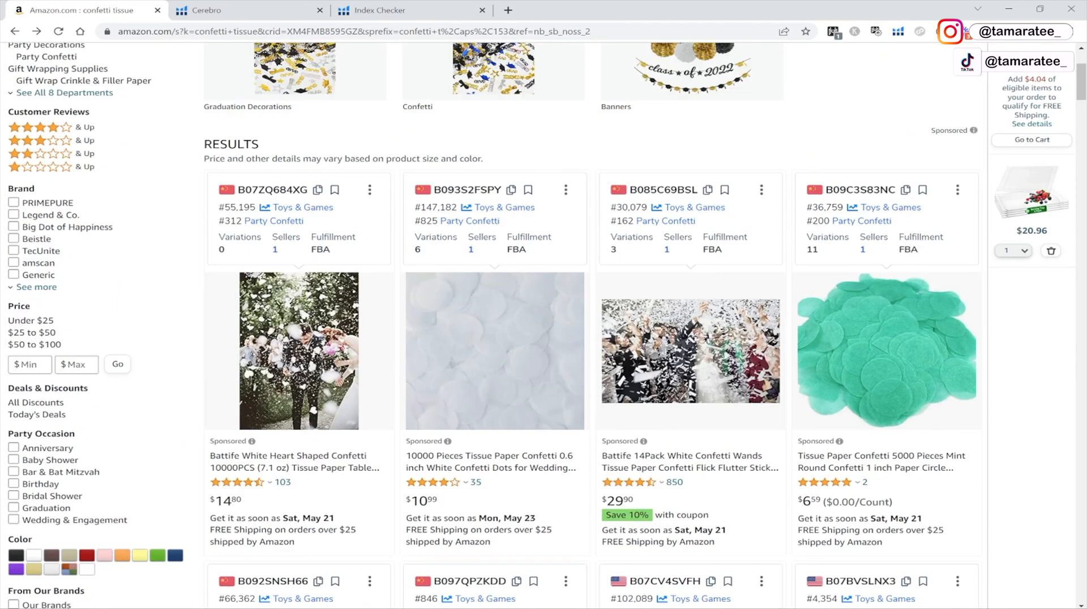
{"action": "scroll", "scroll_direction": "down", "scroll_amount": 3}
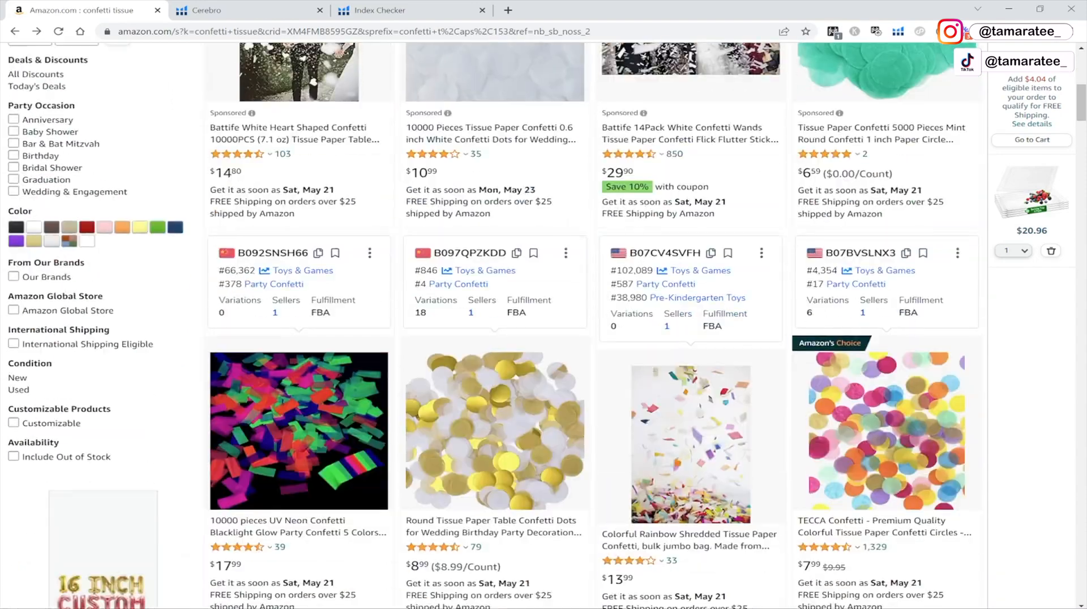
{"action": "scroll", "scroll_direction": "down", "scroll_amount": 3}
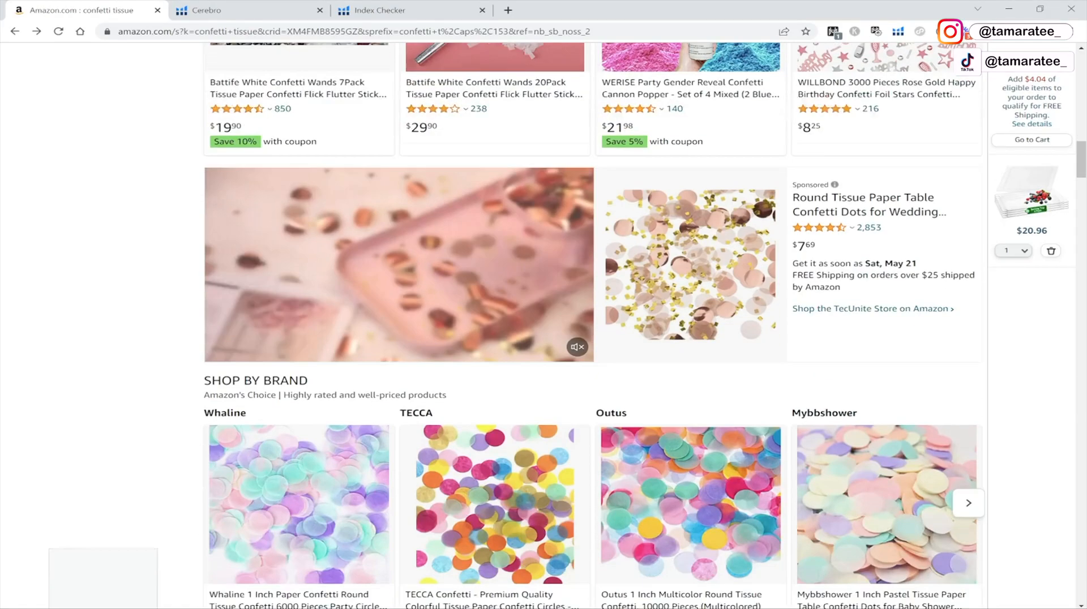
{"action": "scroll", "scroll_direction": "down", "scroll_amount": 3}
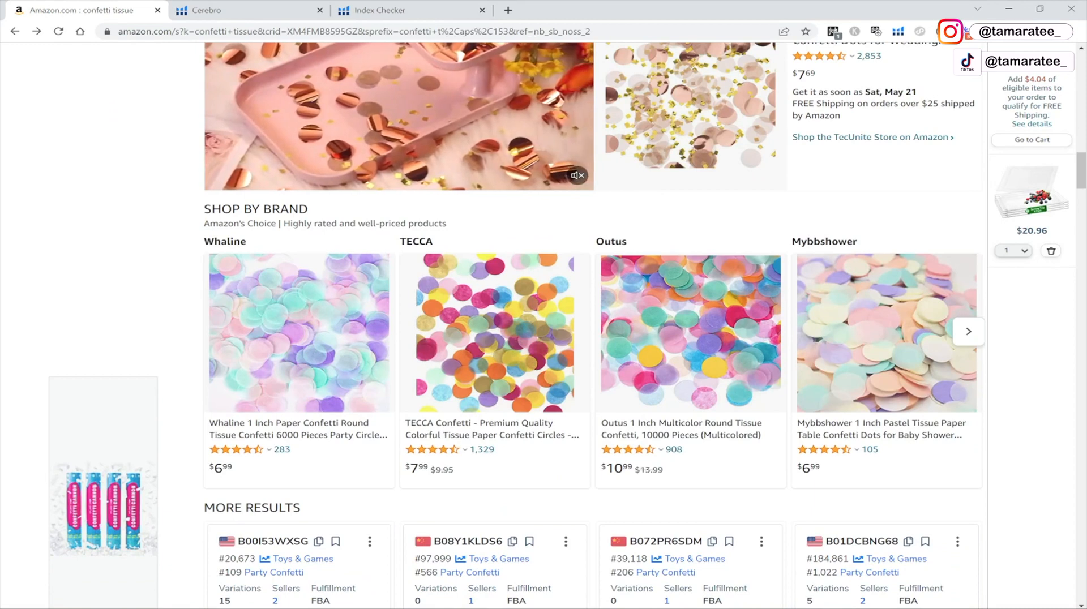
{"action": "scroll", "scroll_direction": "down", "scroll_amount": 3}
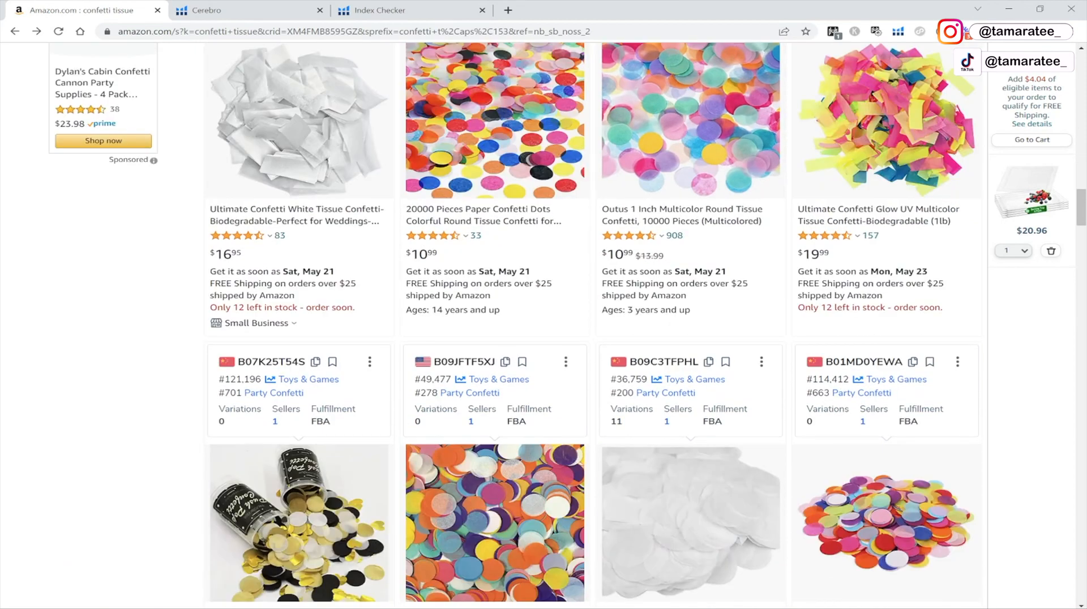
{"action": "scroll", "scroll_direction": "down", "scroll_amount": 3}
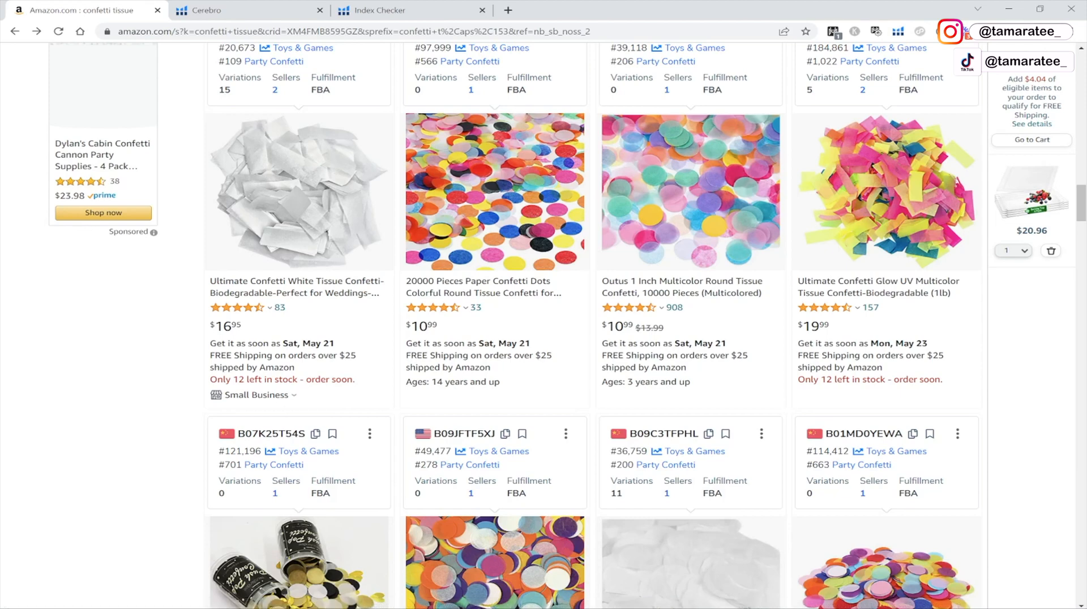
{"action": "scroll", "scroll_direction": "down", "scroll_amount": 3}
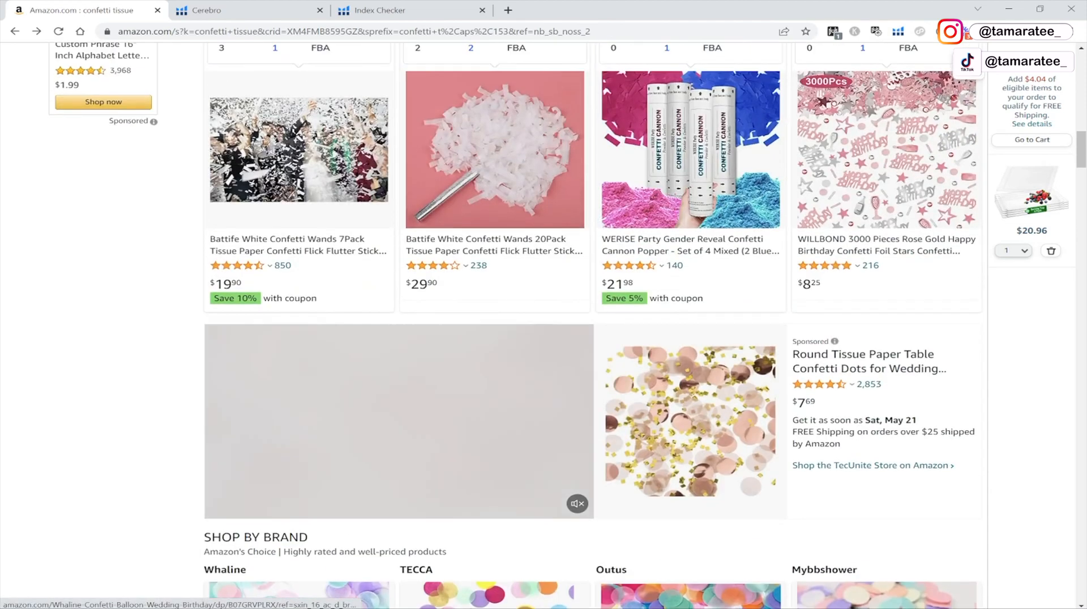
{"action": "scroll", "scroll_direction": "up", "scroll_amount": 3}
{"action": "type", "text": "19.9"}
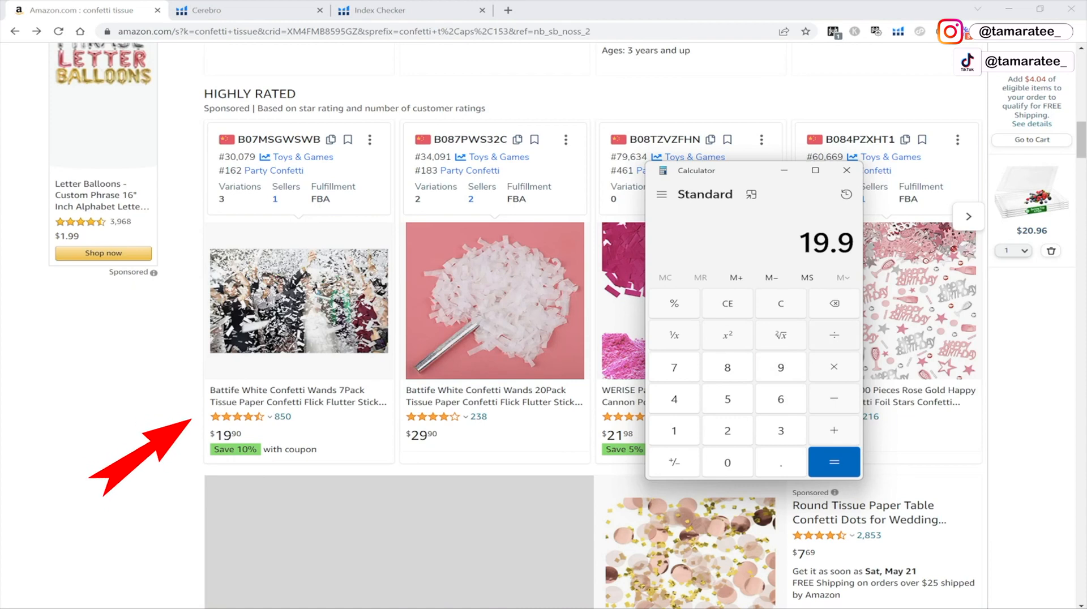
Step: Divide $19.90 by 7 in Calculator, about 2.84 per wand, then clear it
{"action": "left_click", "coordinate": [834, 461]}
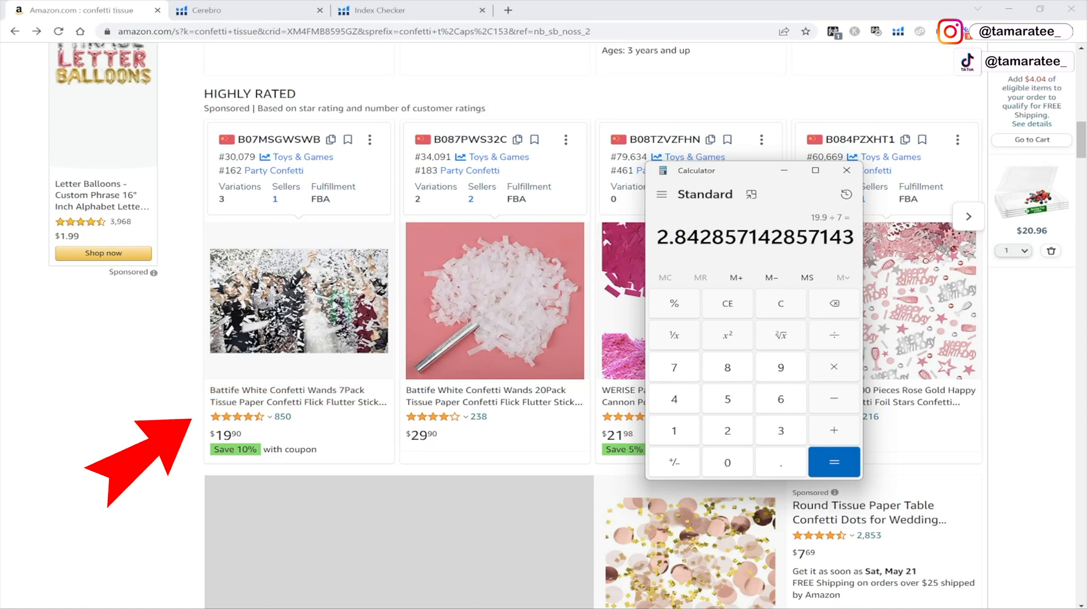
{"action": "left_click", "coordinate": [780, 303]}
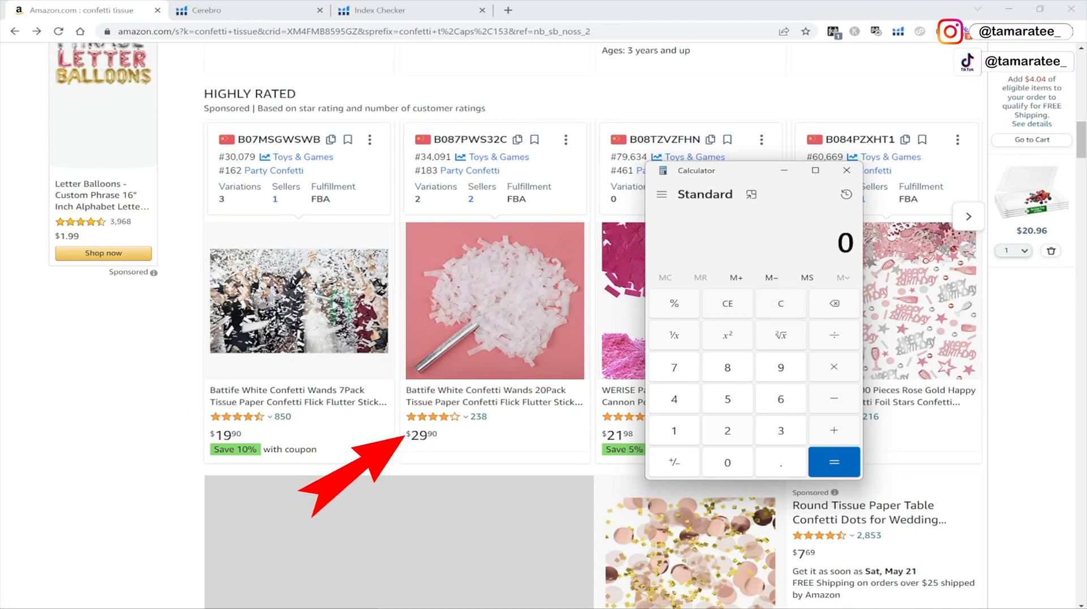
Step: Compute the 20-pack's per-wand price, 29.9 ÷ 20 = 1.495, then close Calculator
{"action": "left_click", "coordinate": [780, 462]}
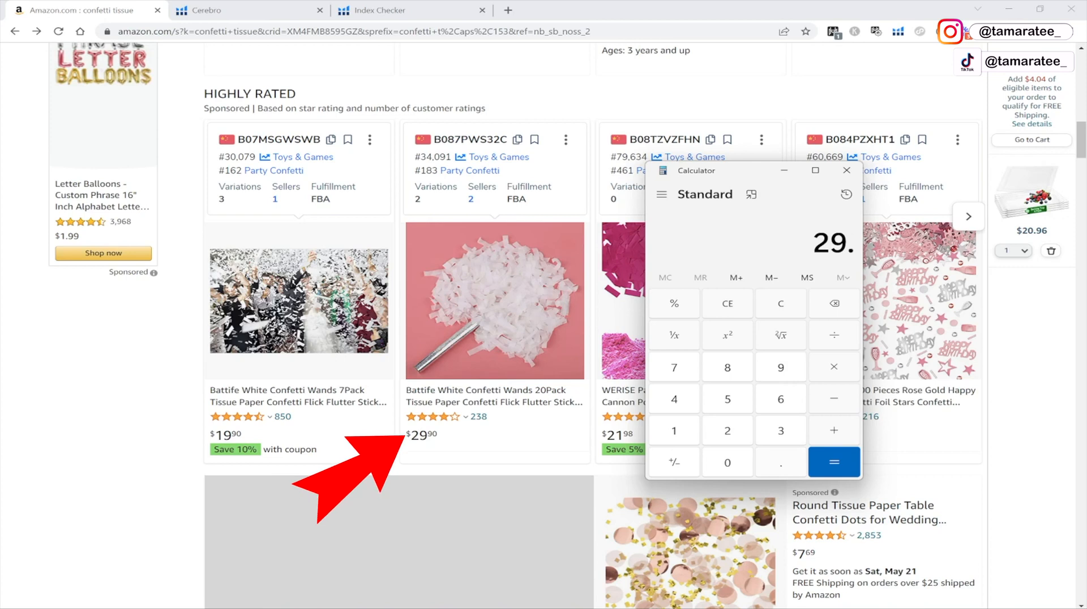
{"action": "left_click", "coordinate": [833, 430]}
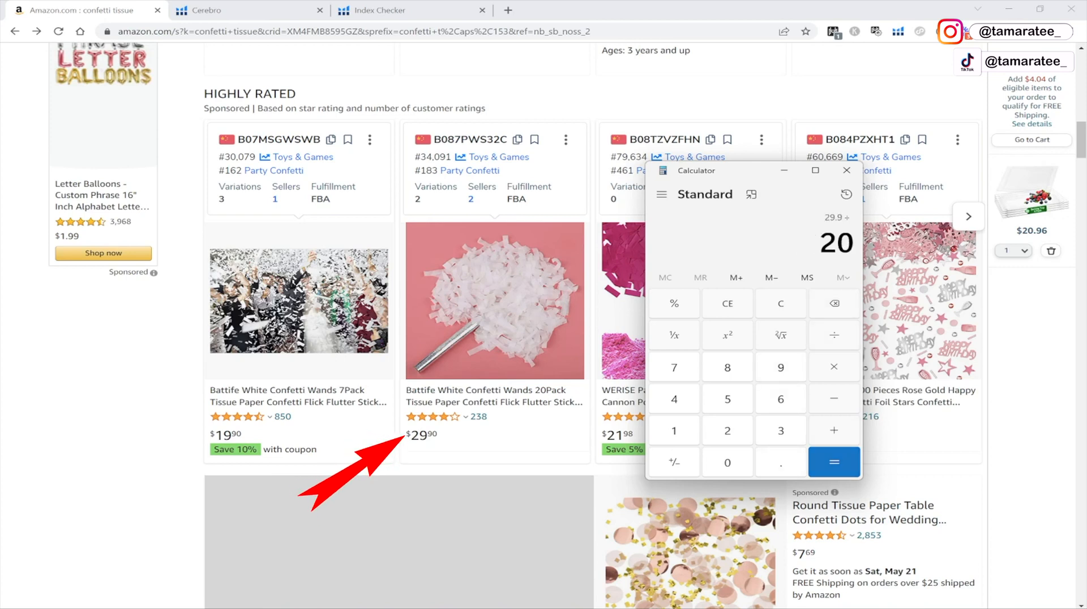
{"action": "left_click", "coordinate": [833, 462]}
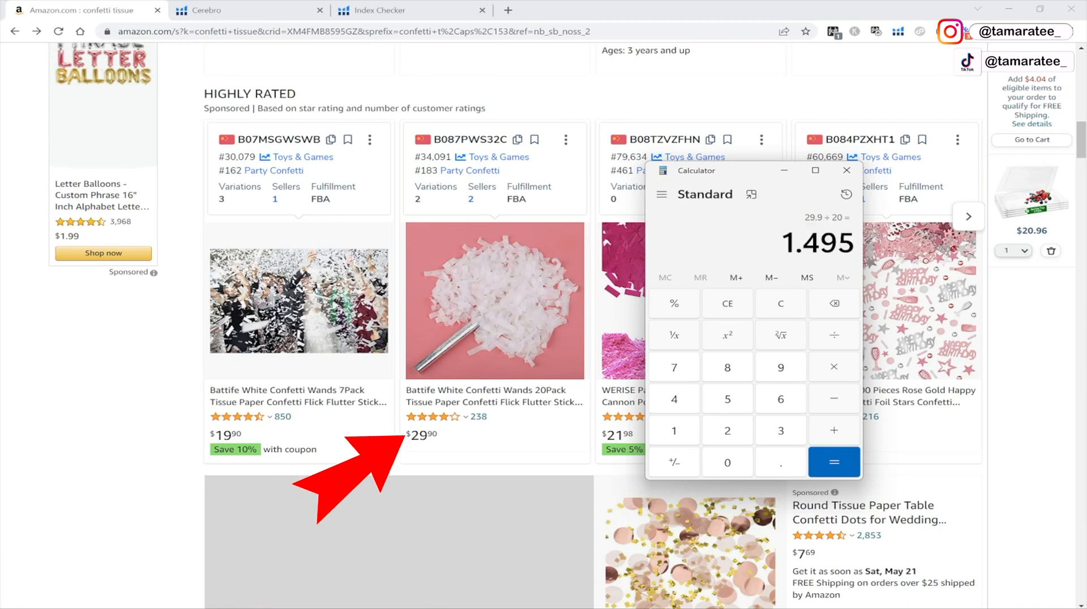
{"action": "left_click", "coordinate": [846, 170]}
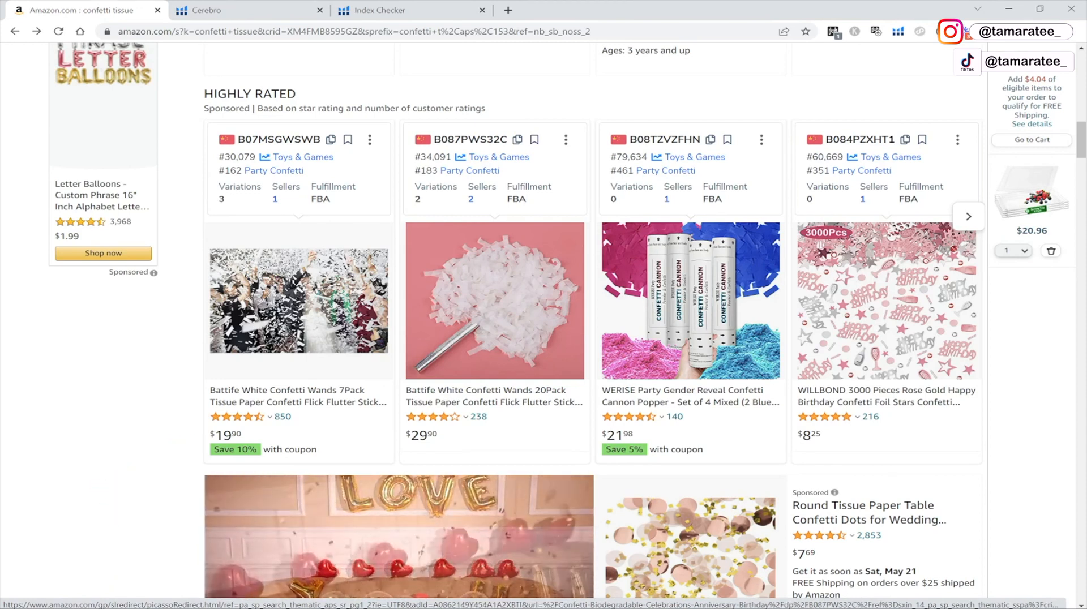
{"action": "scroll", "scroll_direction": "up", "scroll_amount": 3}
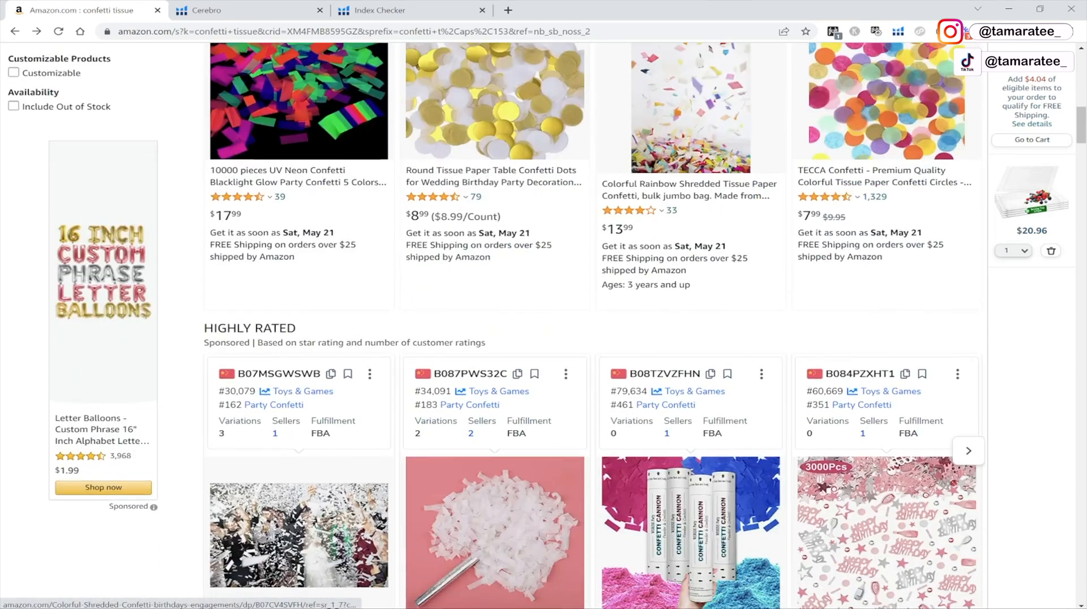
{"action": "scroll", "scroll_direction": "down", "scroll_amount": 3}
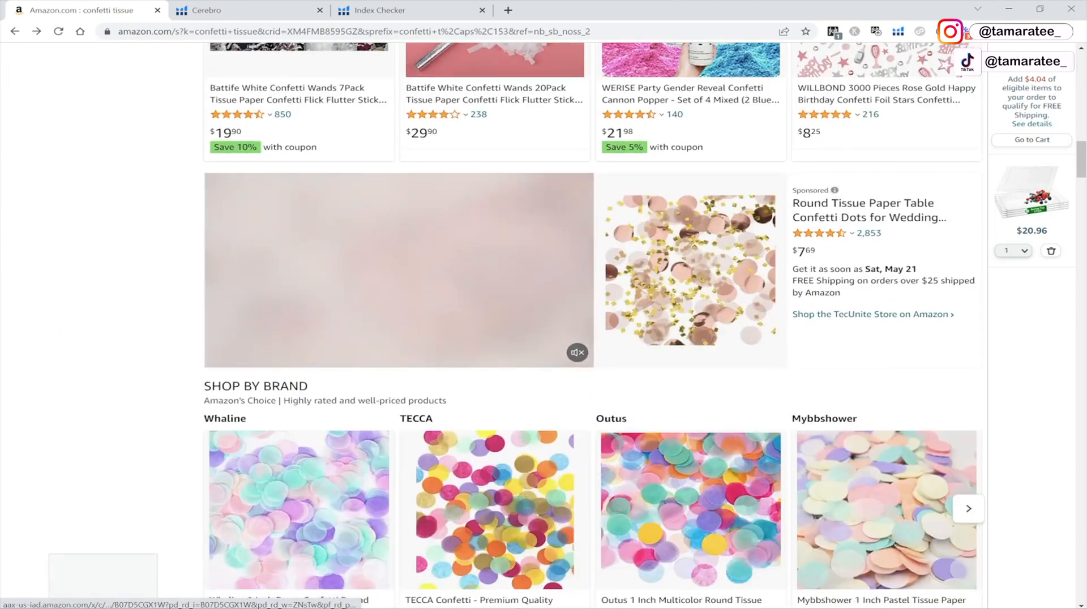
{"action": "scroll", "scroll_direction": "down", "scroll_amount": 3}
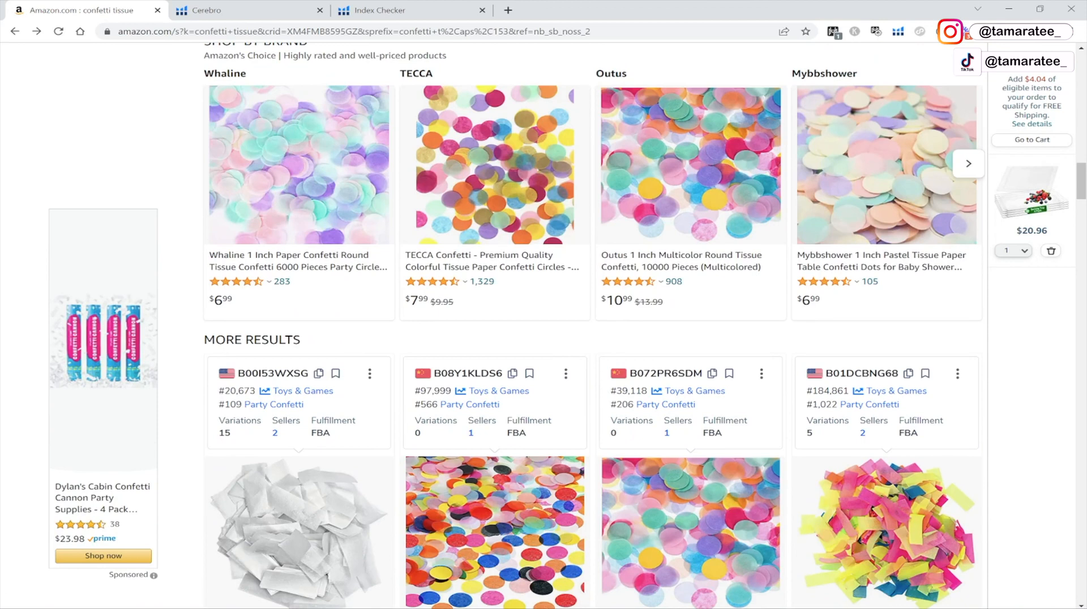
{"action": "scroll", "scroll_direction": "down", "scroll_amount": 3}
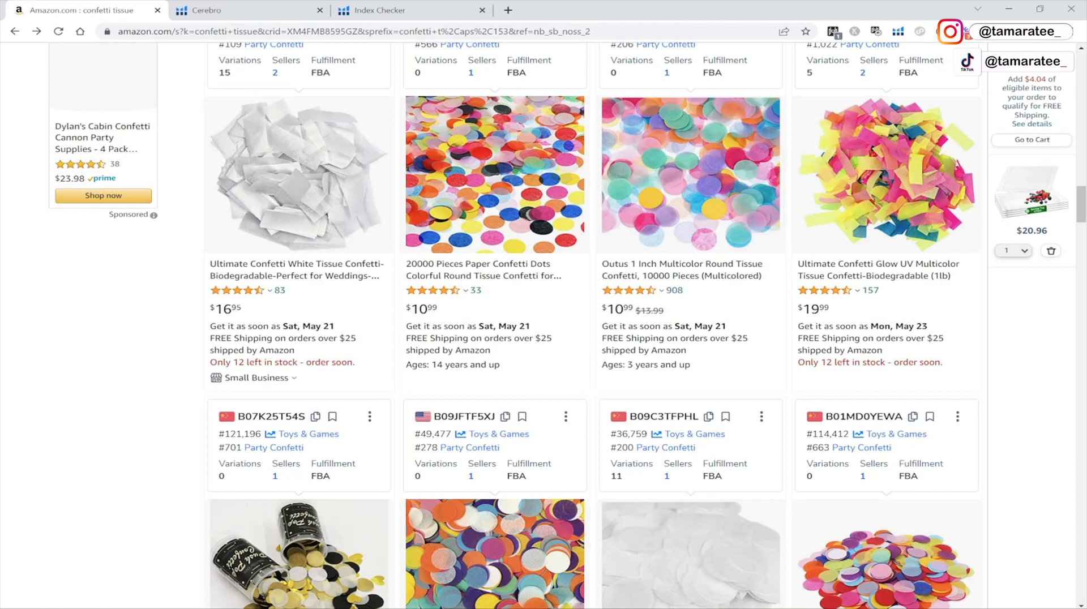
{"action": "scroll", "scroll_direction": "down", "scroll_amount": 3}
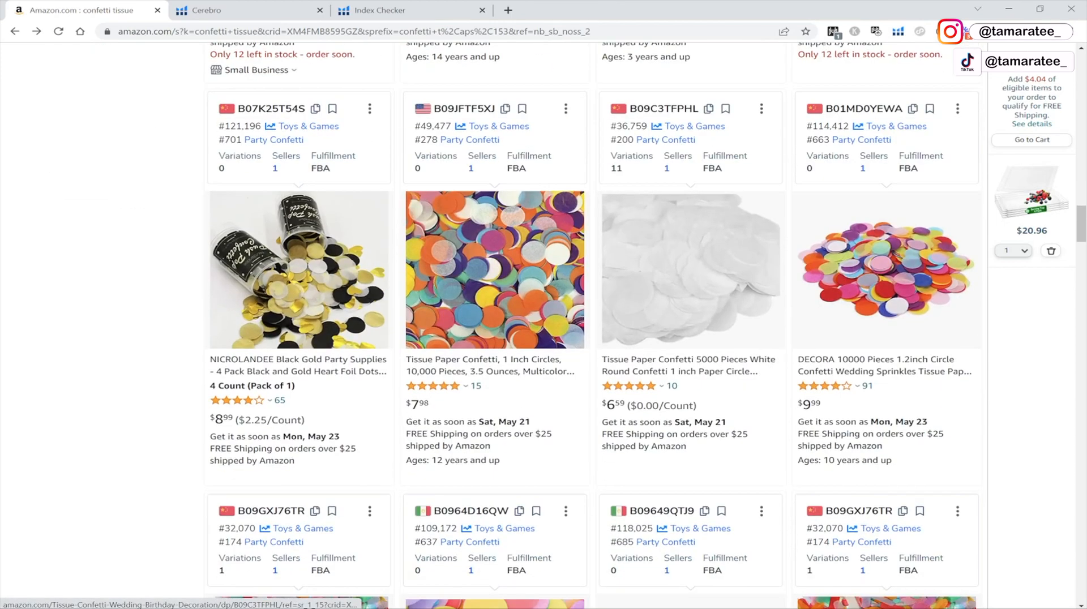
{"action": "scroll", "scroll_direction": "up", "scroll_amount": 3}
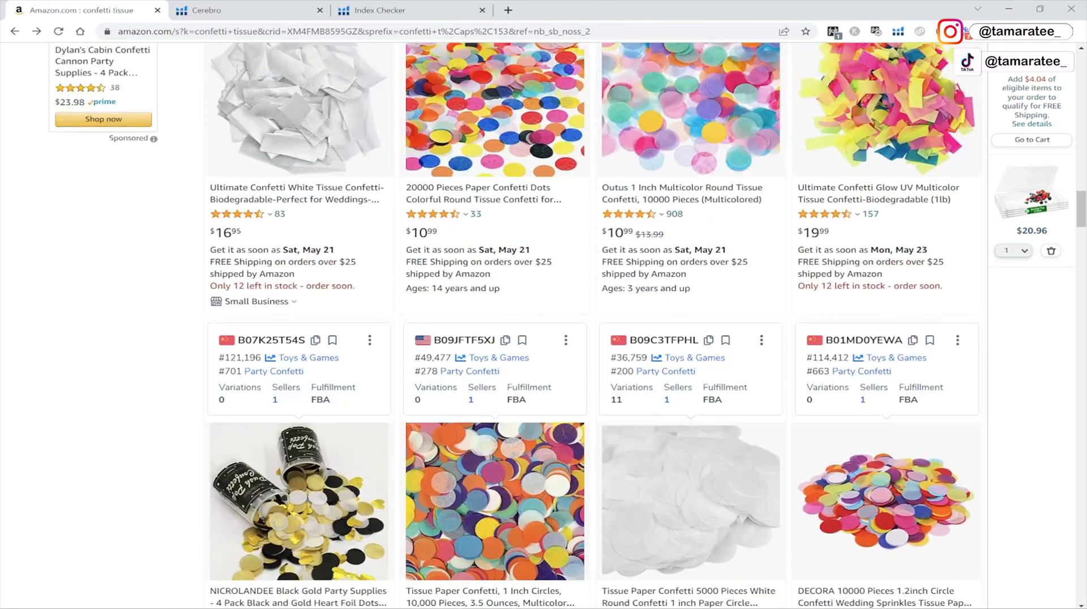
{"action": "scroll", "scroll_direction": "down", "scroll_amount": 3}
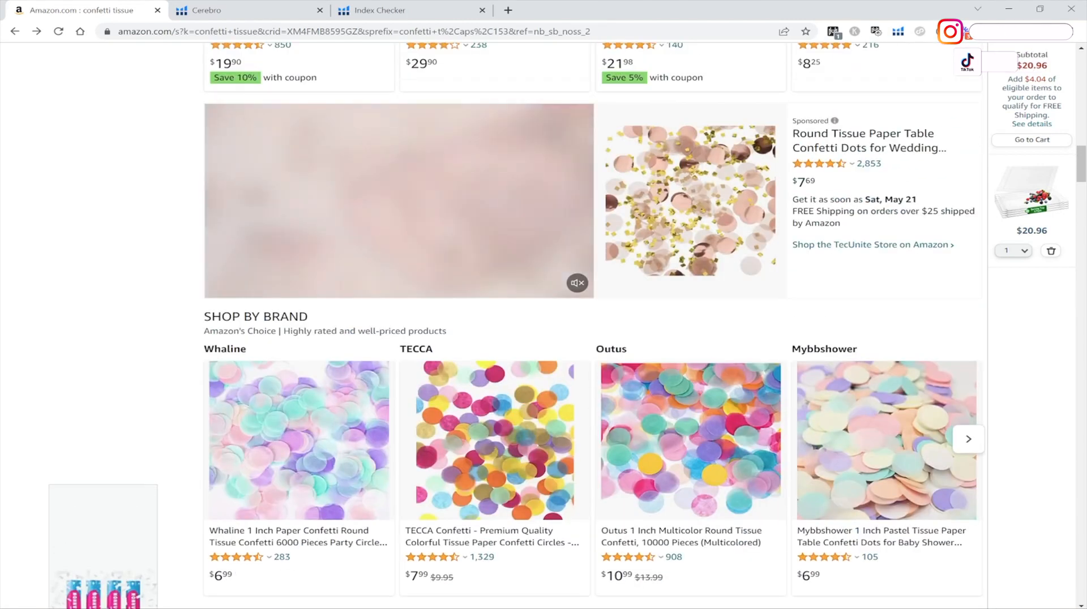
{"action": "scroll", "scroll_direction": "up", "scroll_amount": 3}
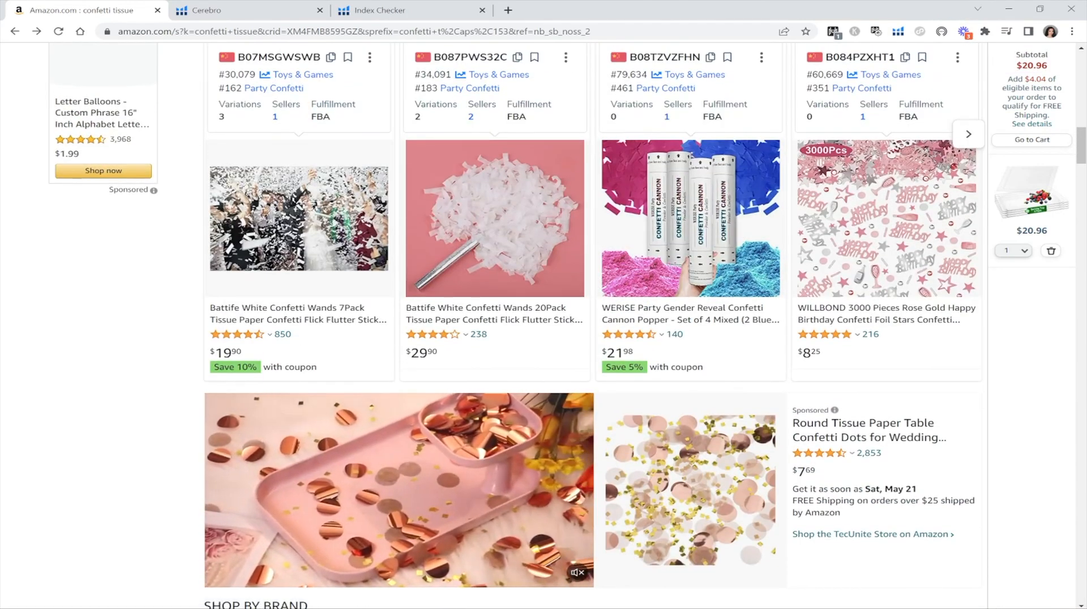